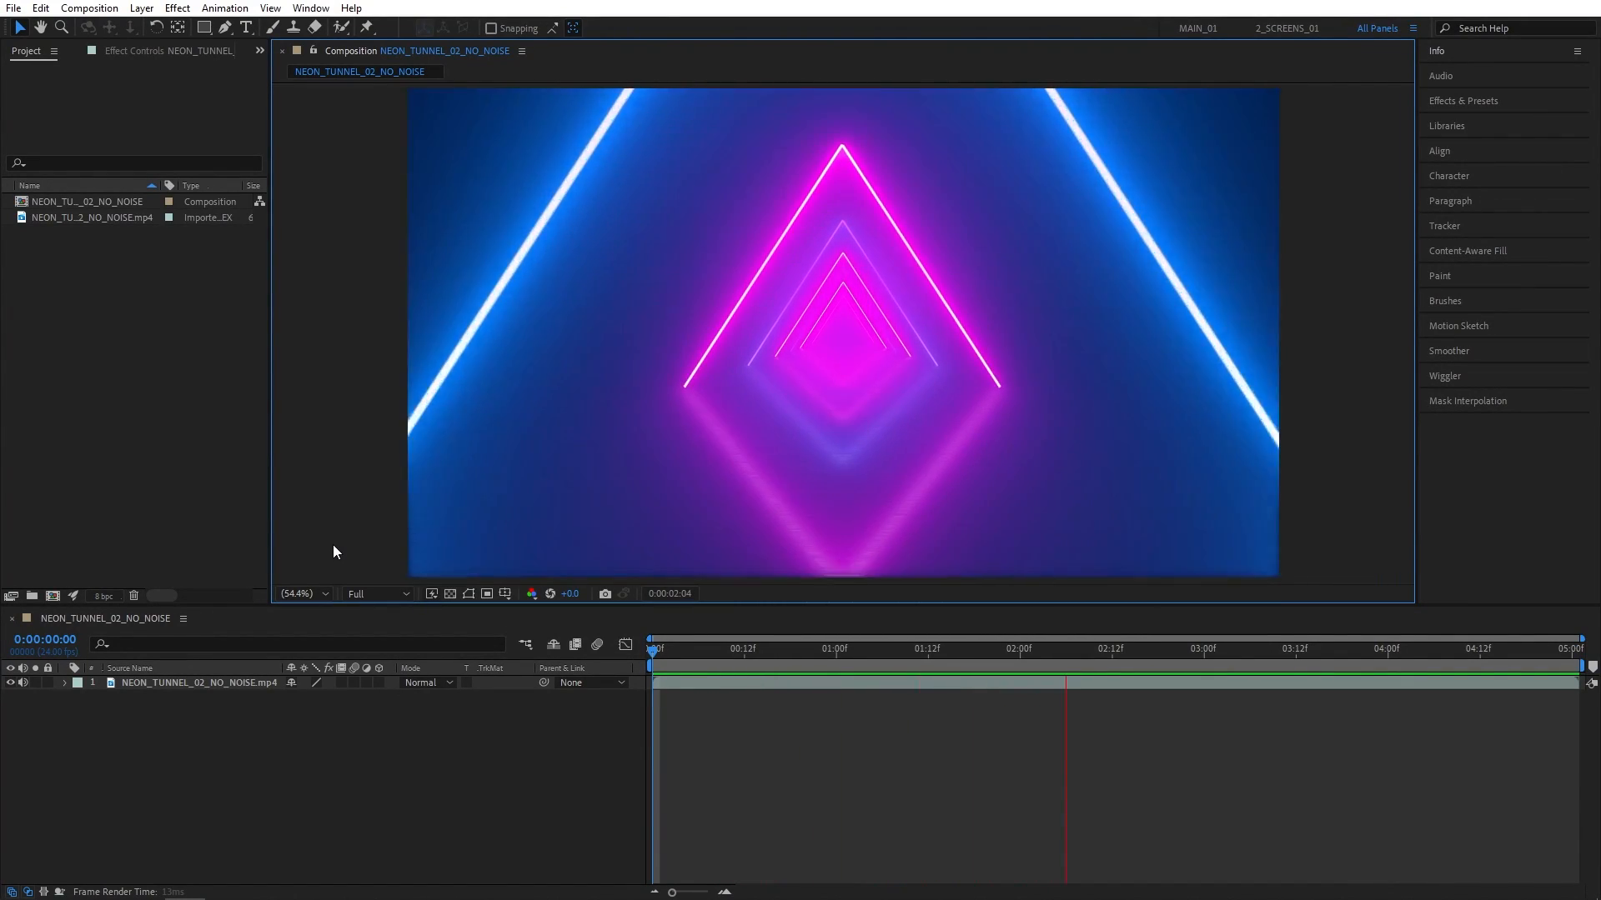
Move the current-time indicator to 0:00:02:00 in the neon tunnel timeline.
left_click(1434, 648)
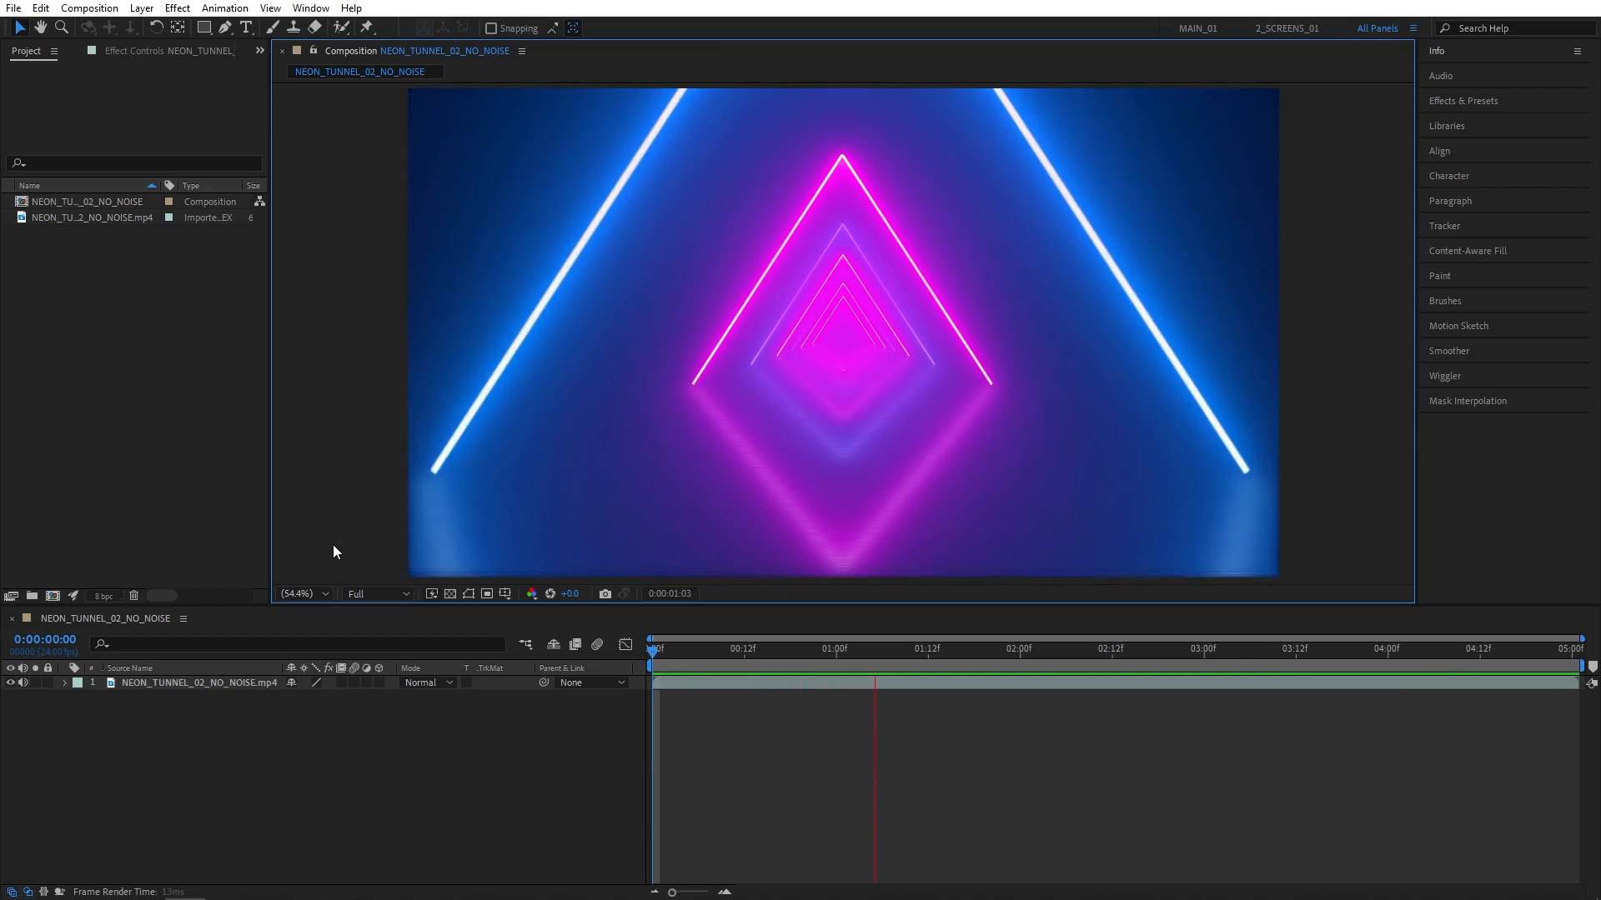
left_click(872, 649)
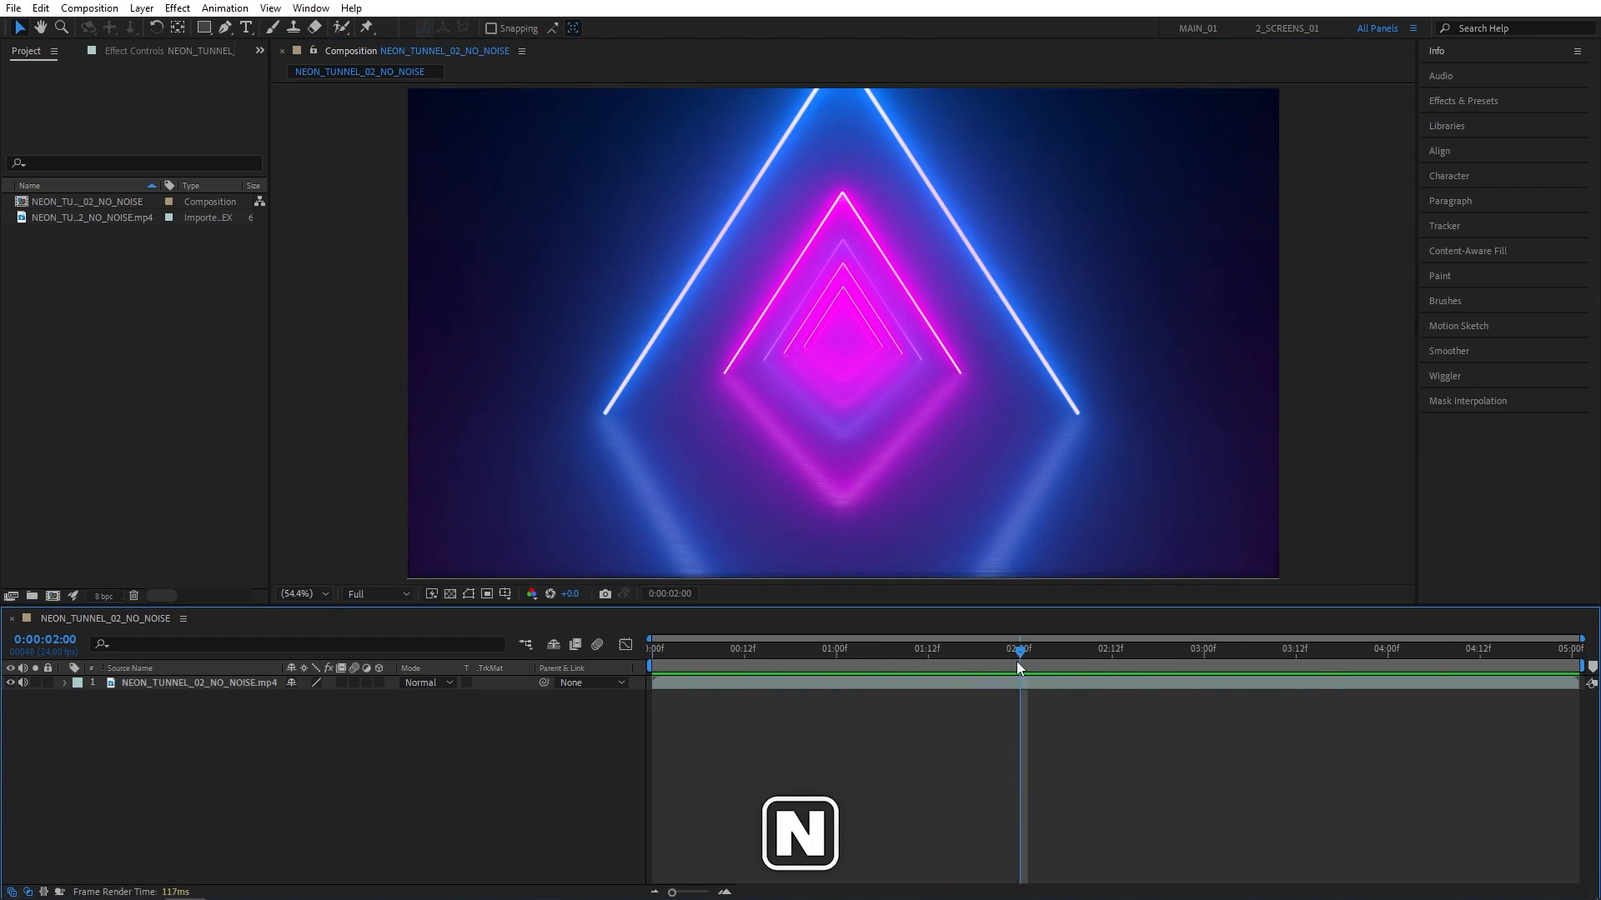
mouse_move(989, 666)
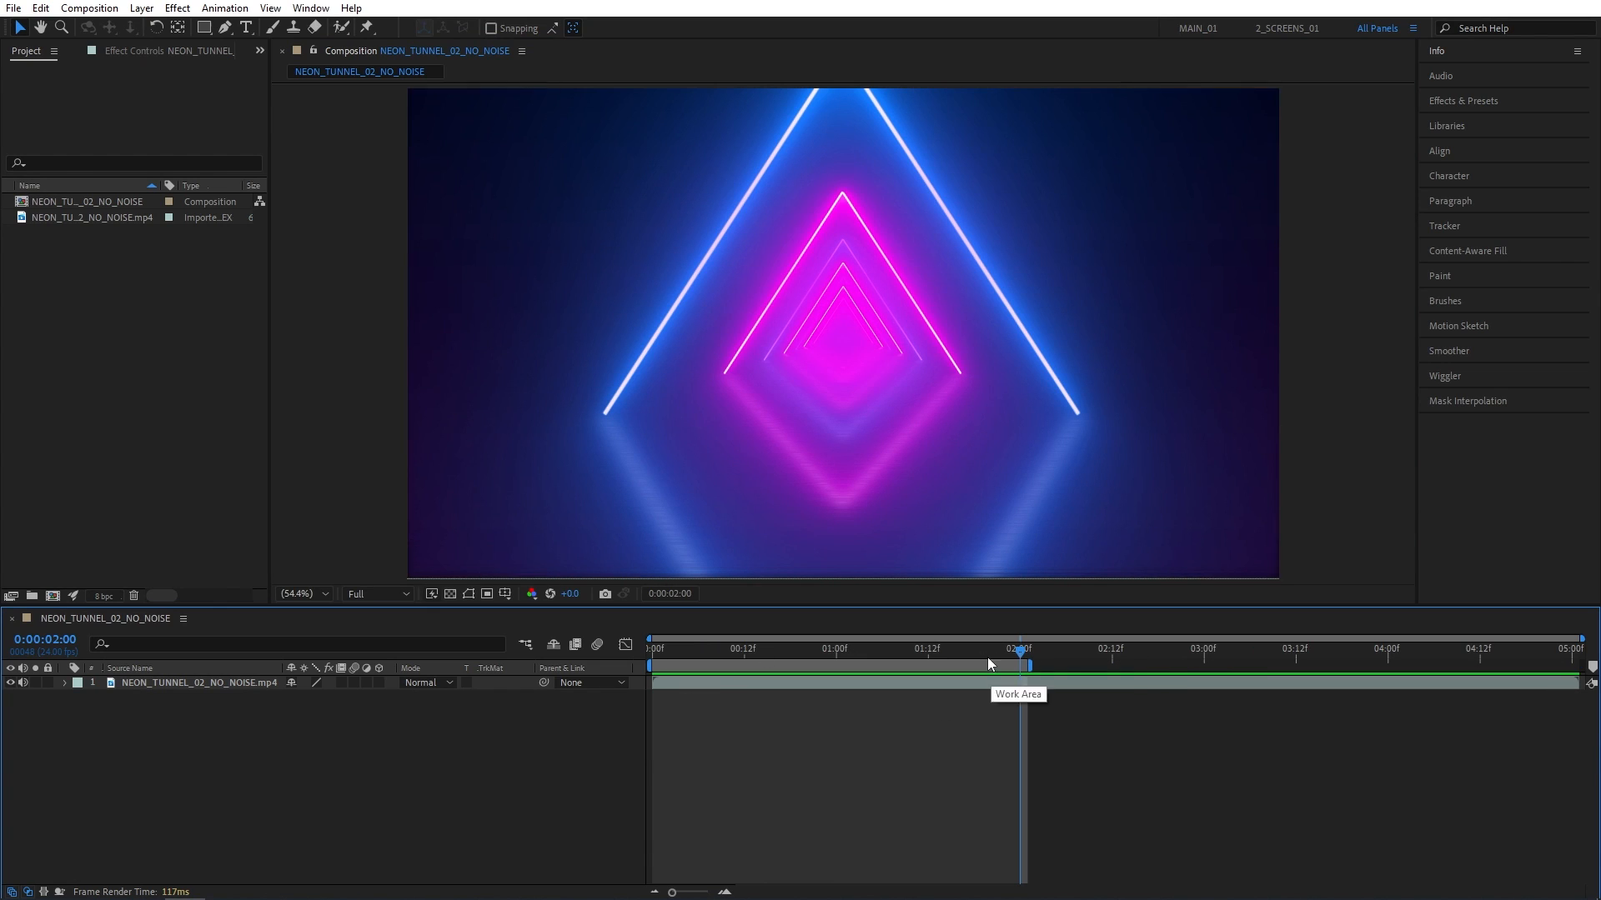
Add the neon tunnel composition to the Adobe Media Encoder queue from File > Export.
left_click(13, 7)
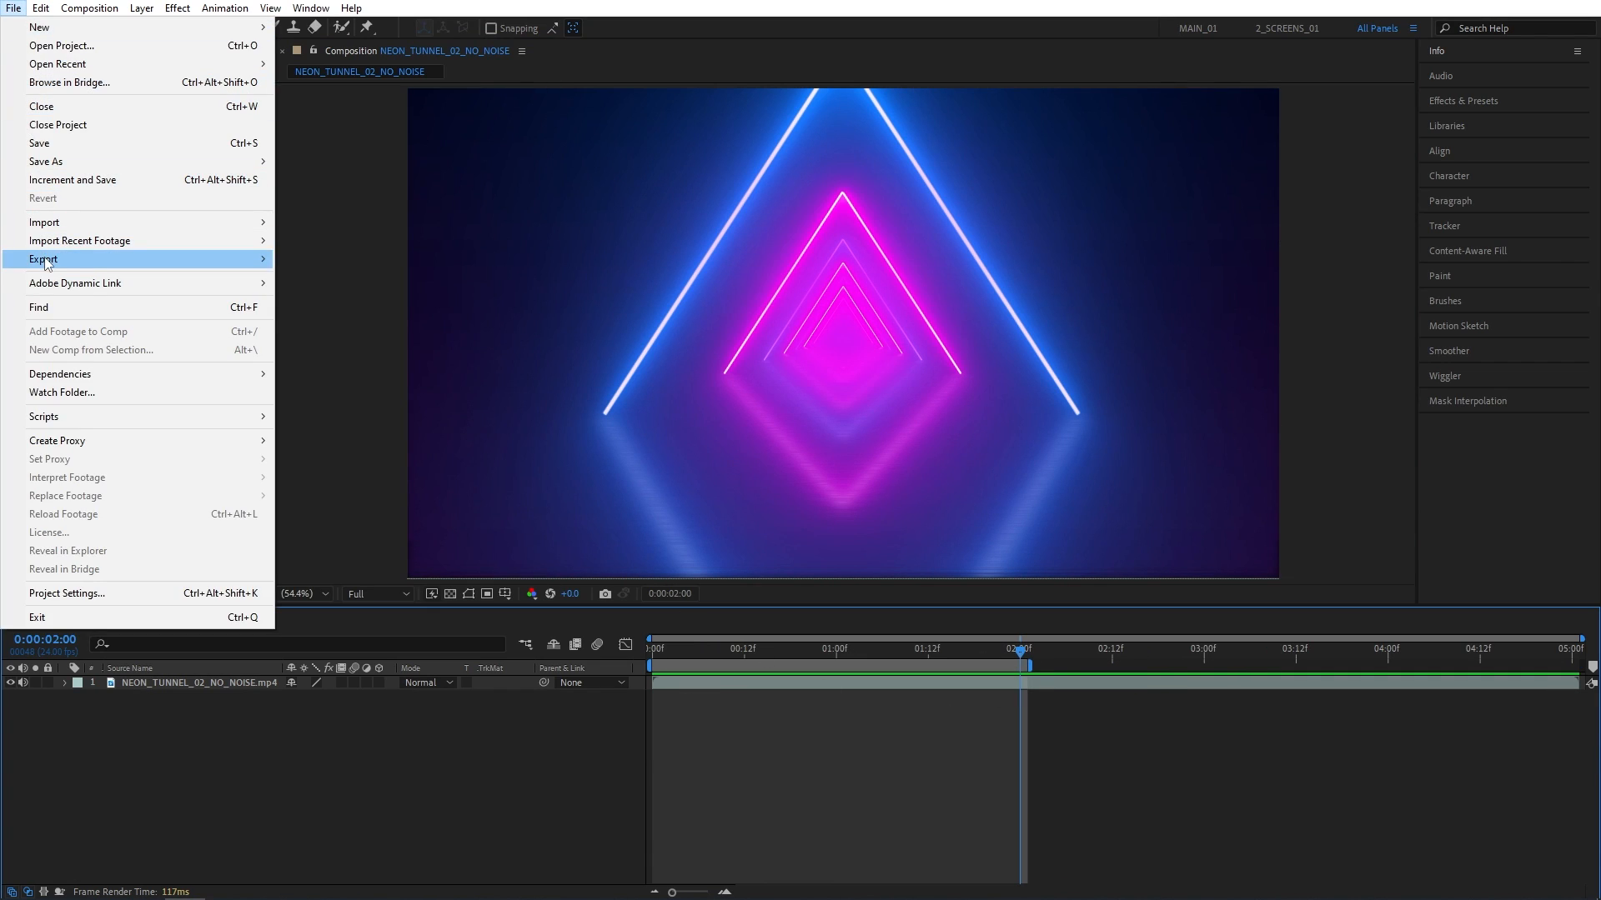
left_click(44, 258)
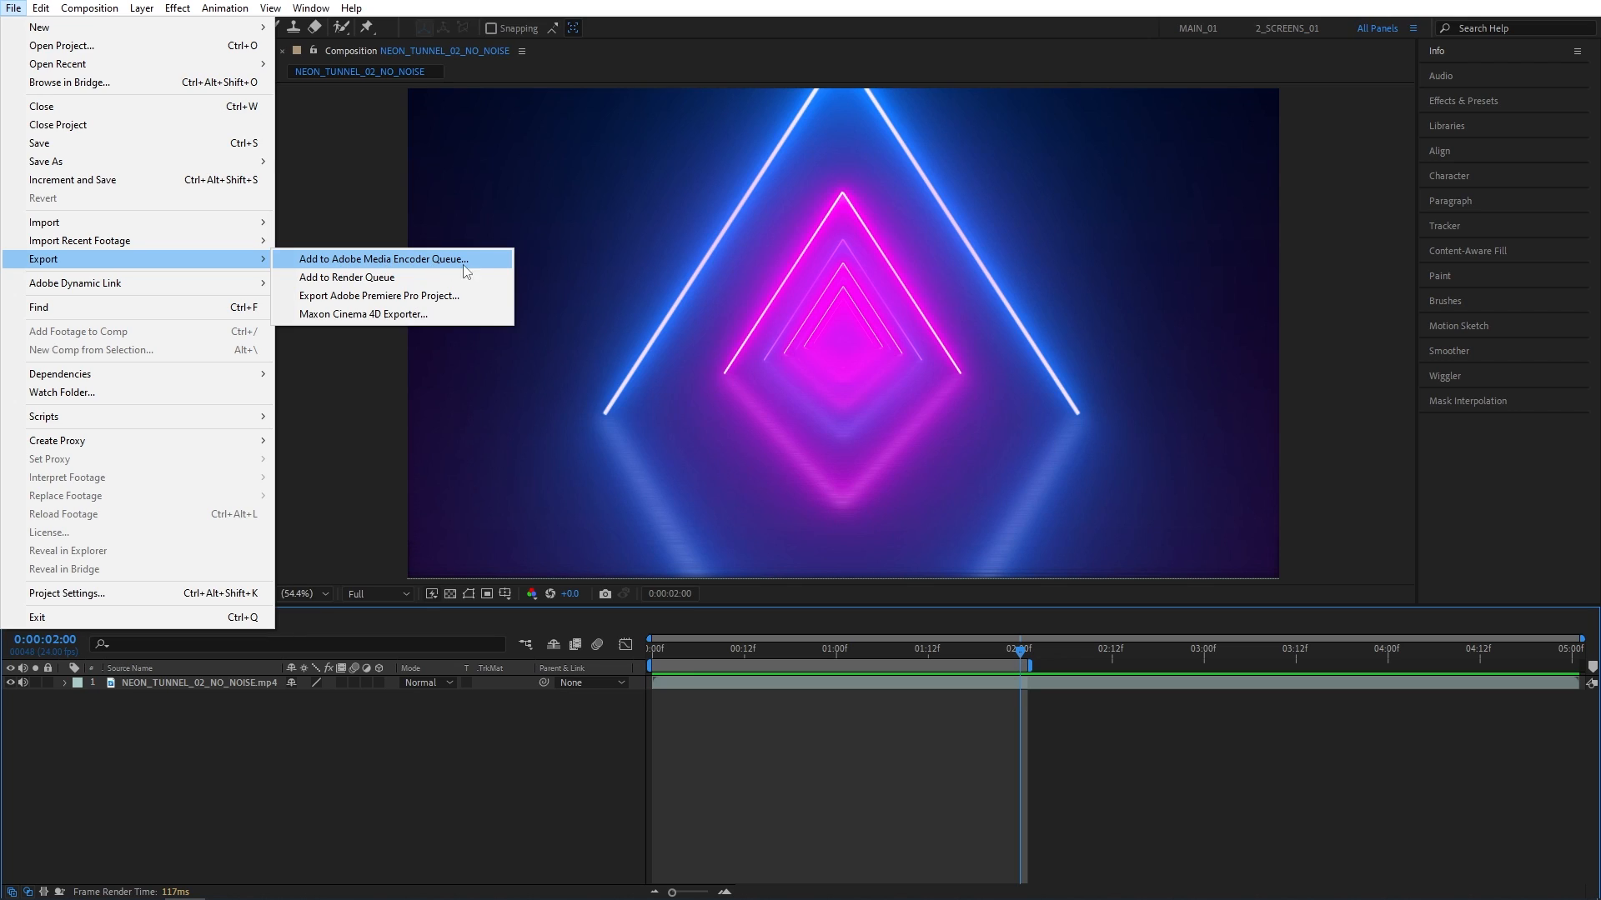
mouse_move(460, 261)
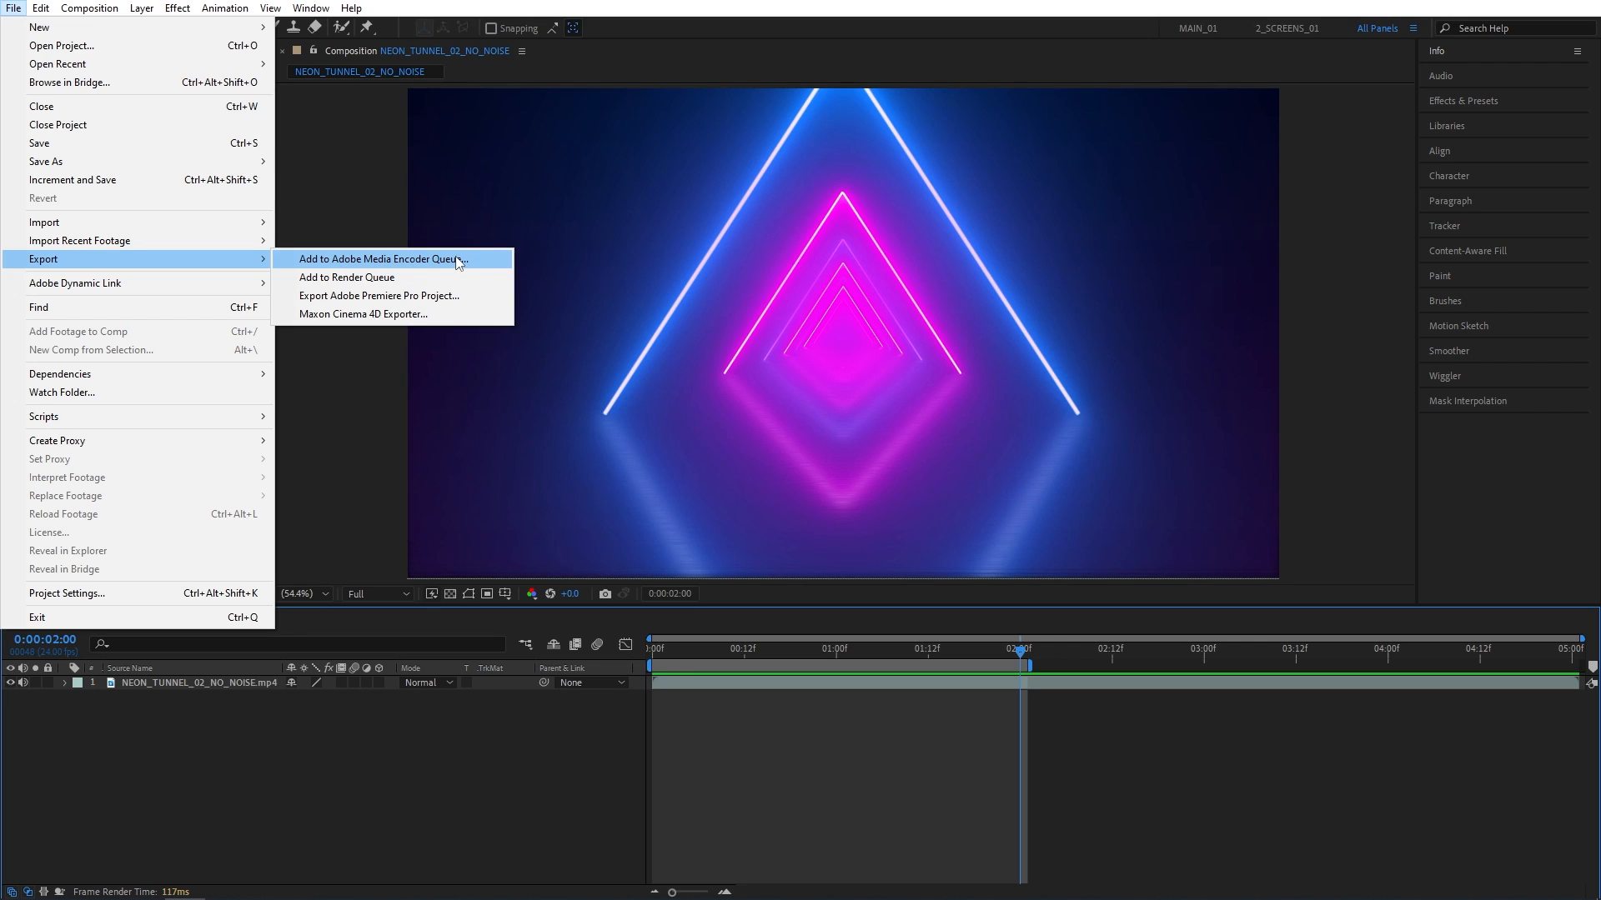
mouse_move(437, 266)
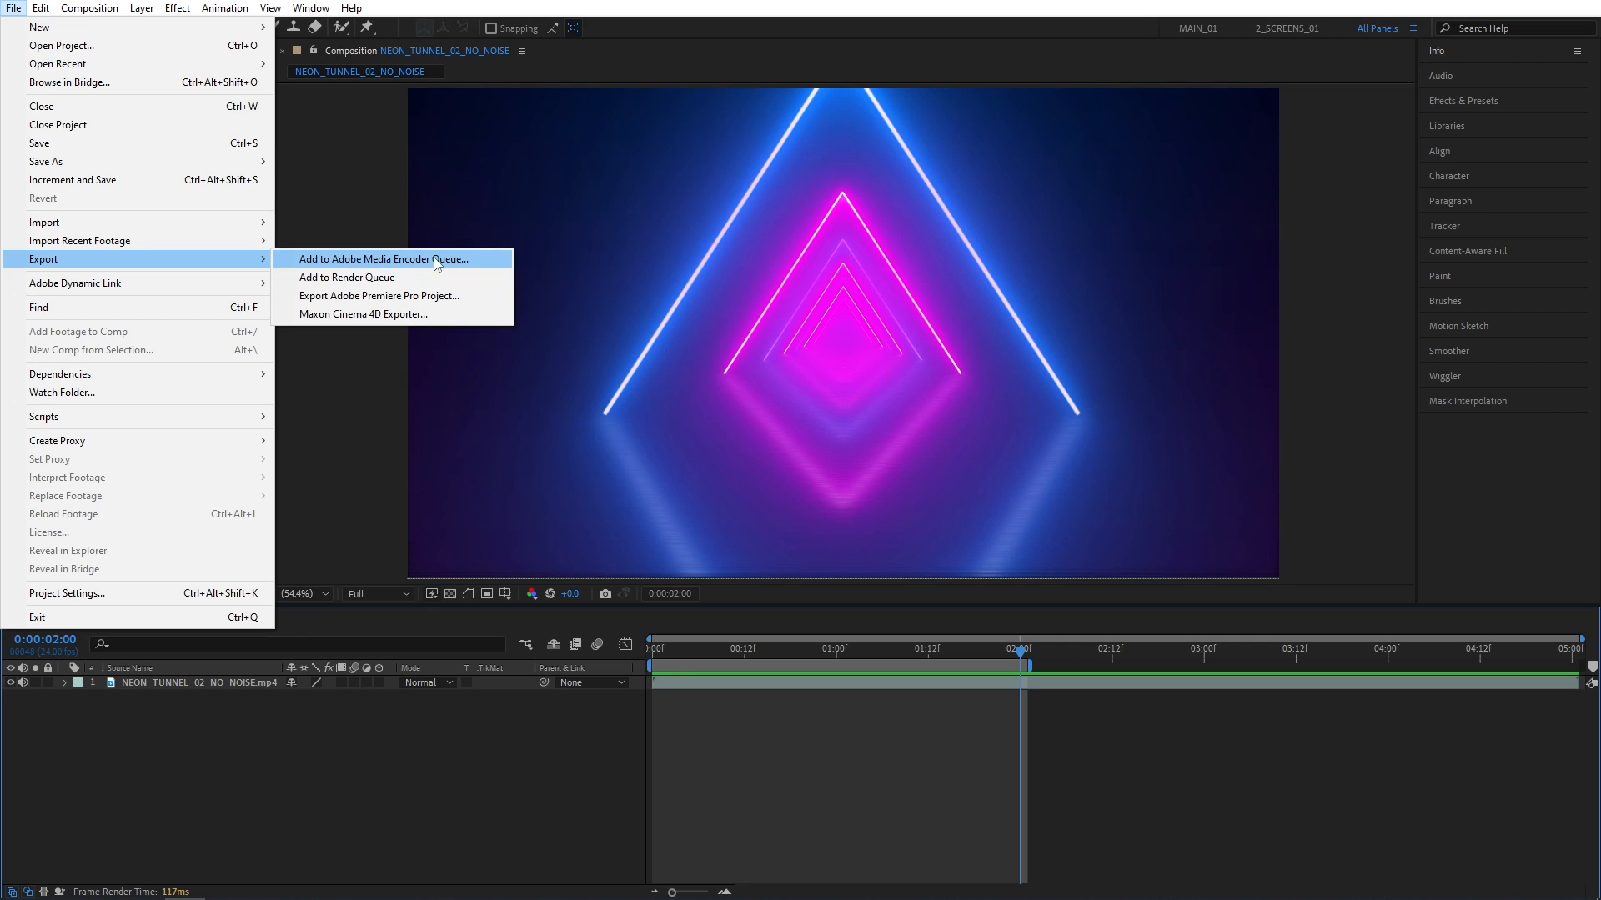
mouse_move(413, 270)
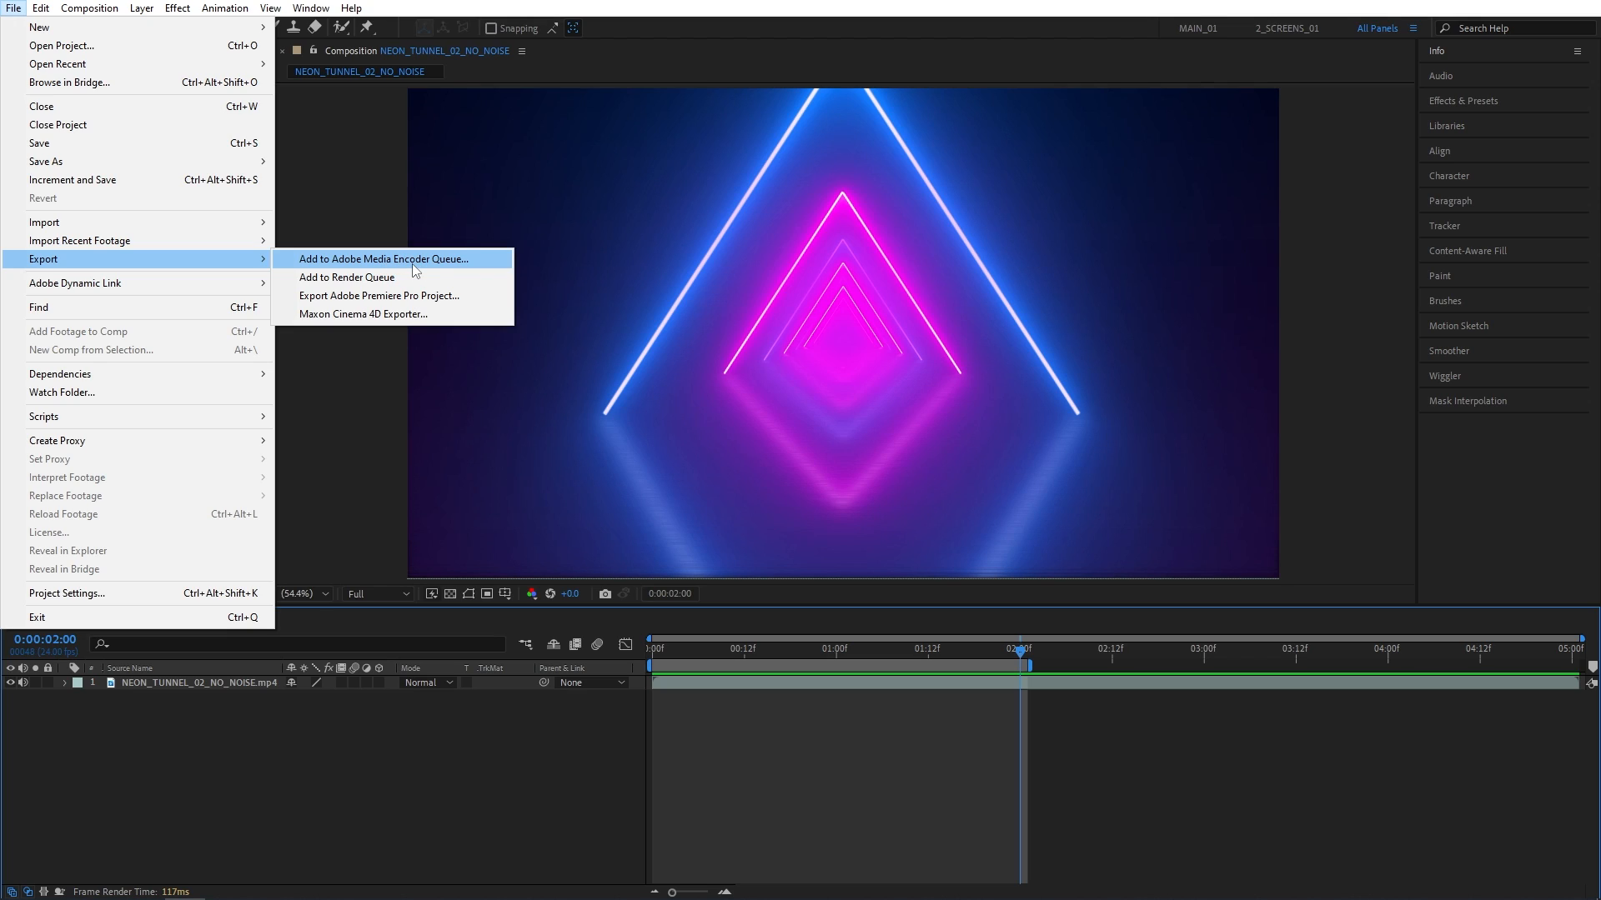
mouse_move(447, 264)
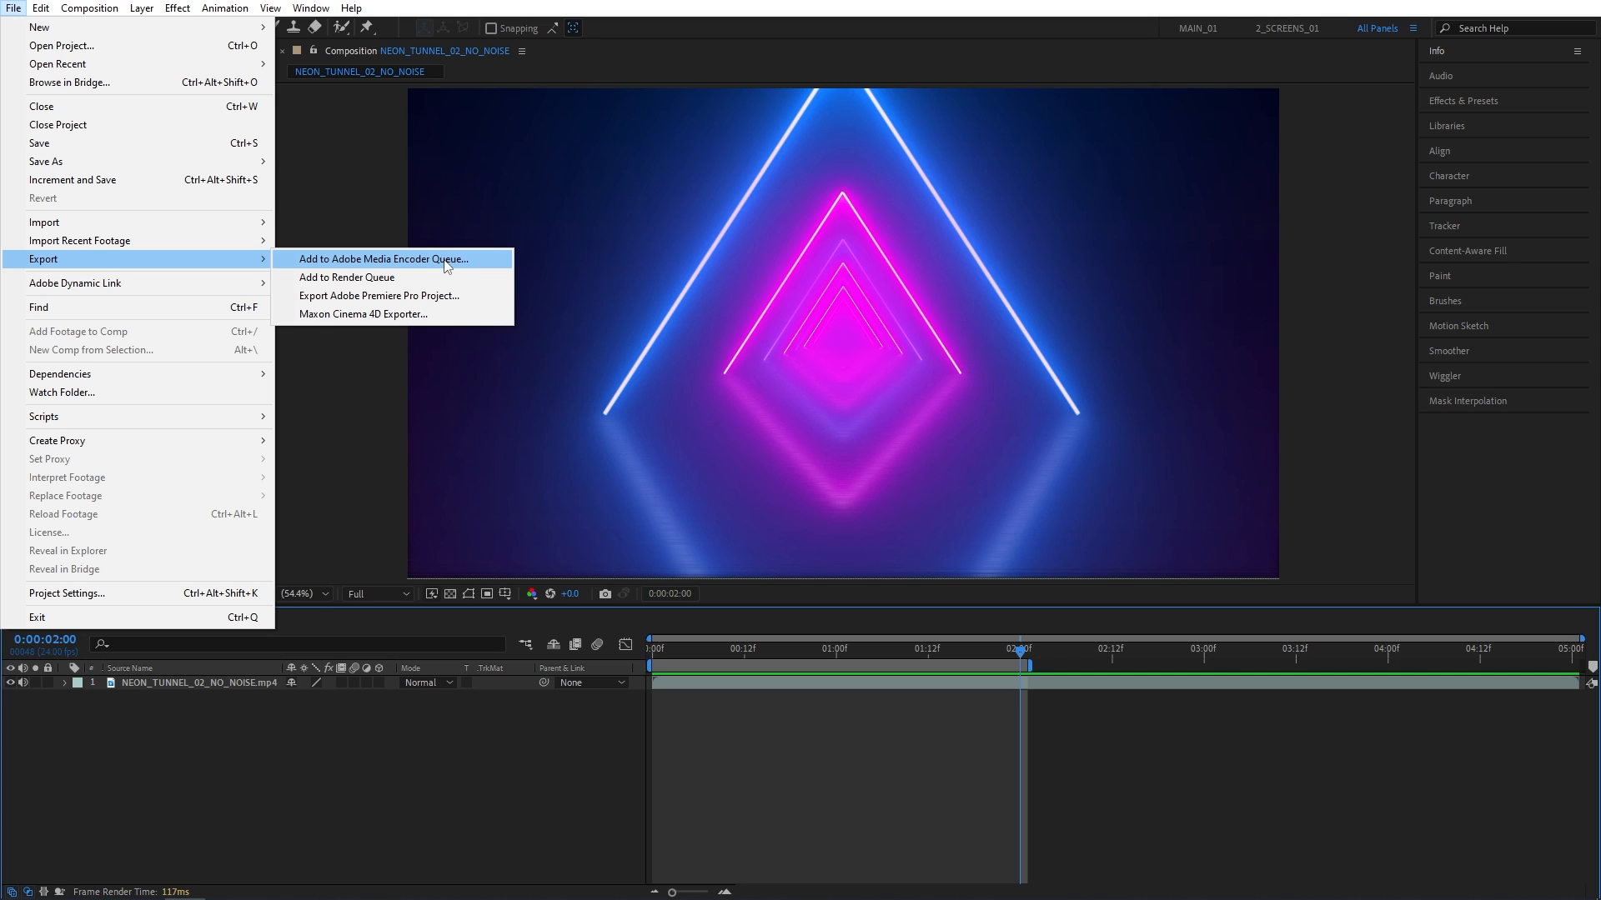
left_click(382, 258)
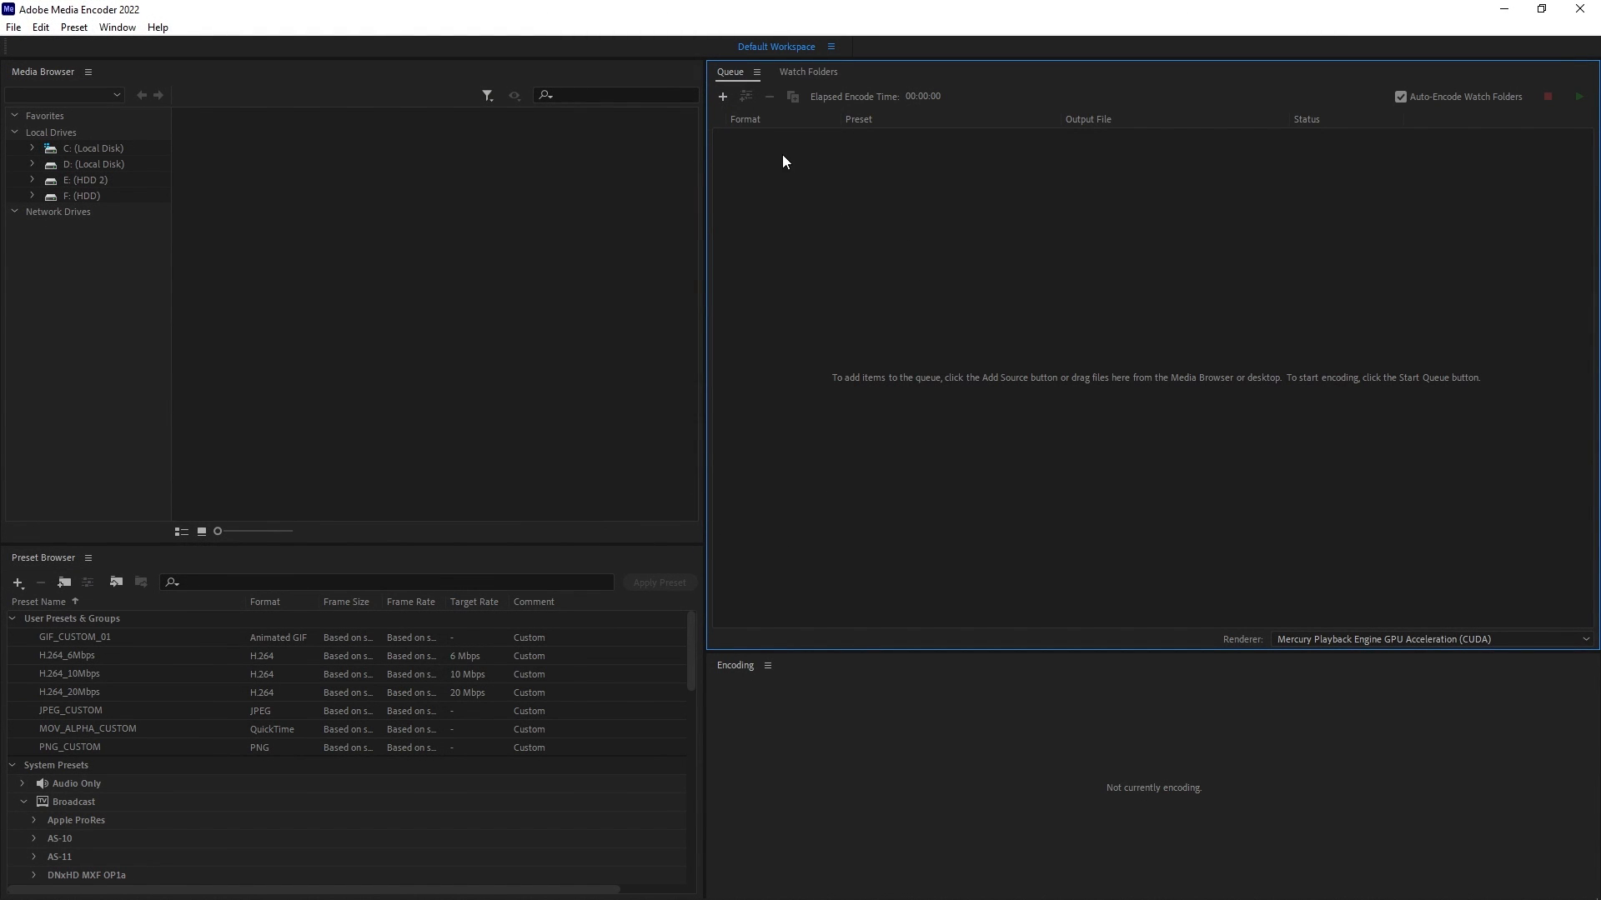
mouse_move(775, 189)
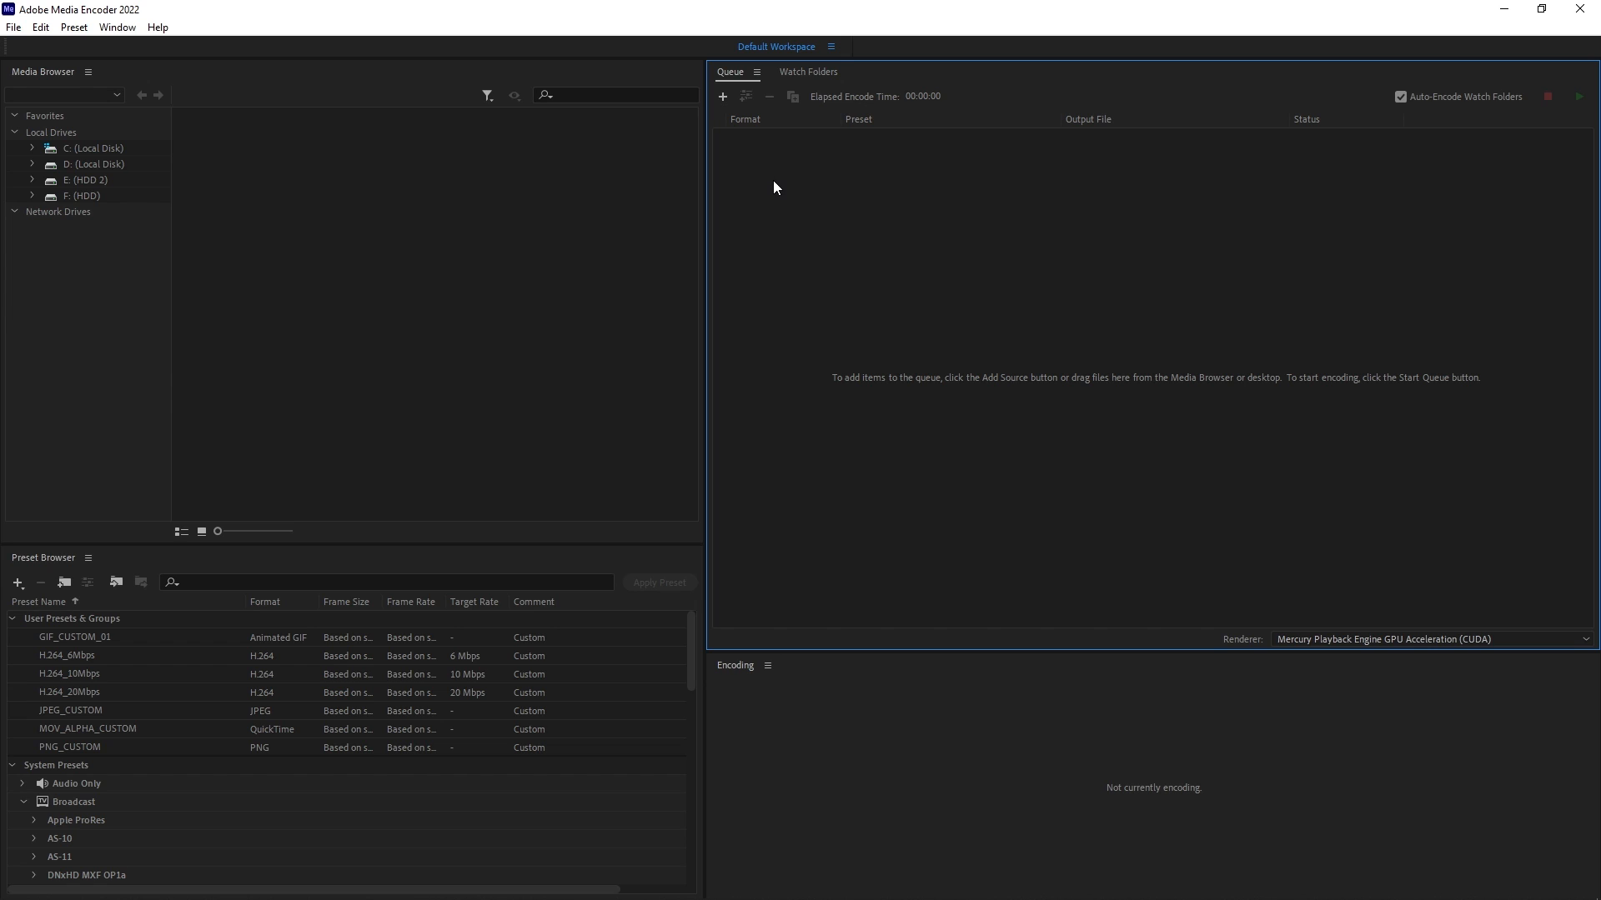
Select the queued tunnel item and bring up its Animated GIF export settings.
left_click(722, 97)
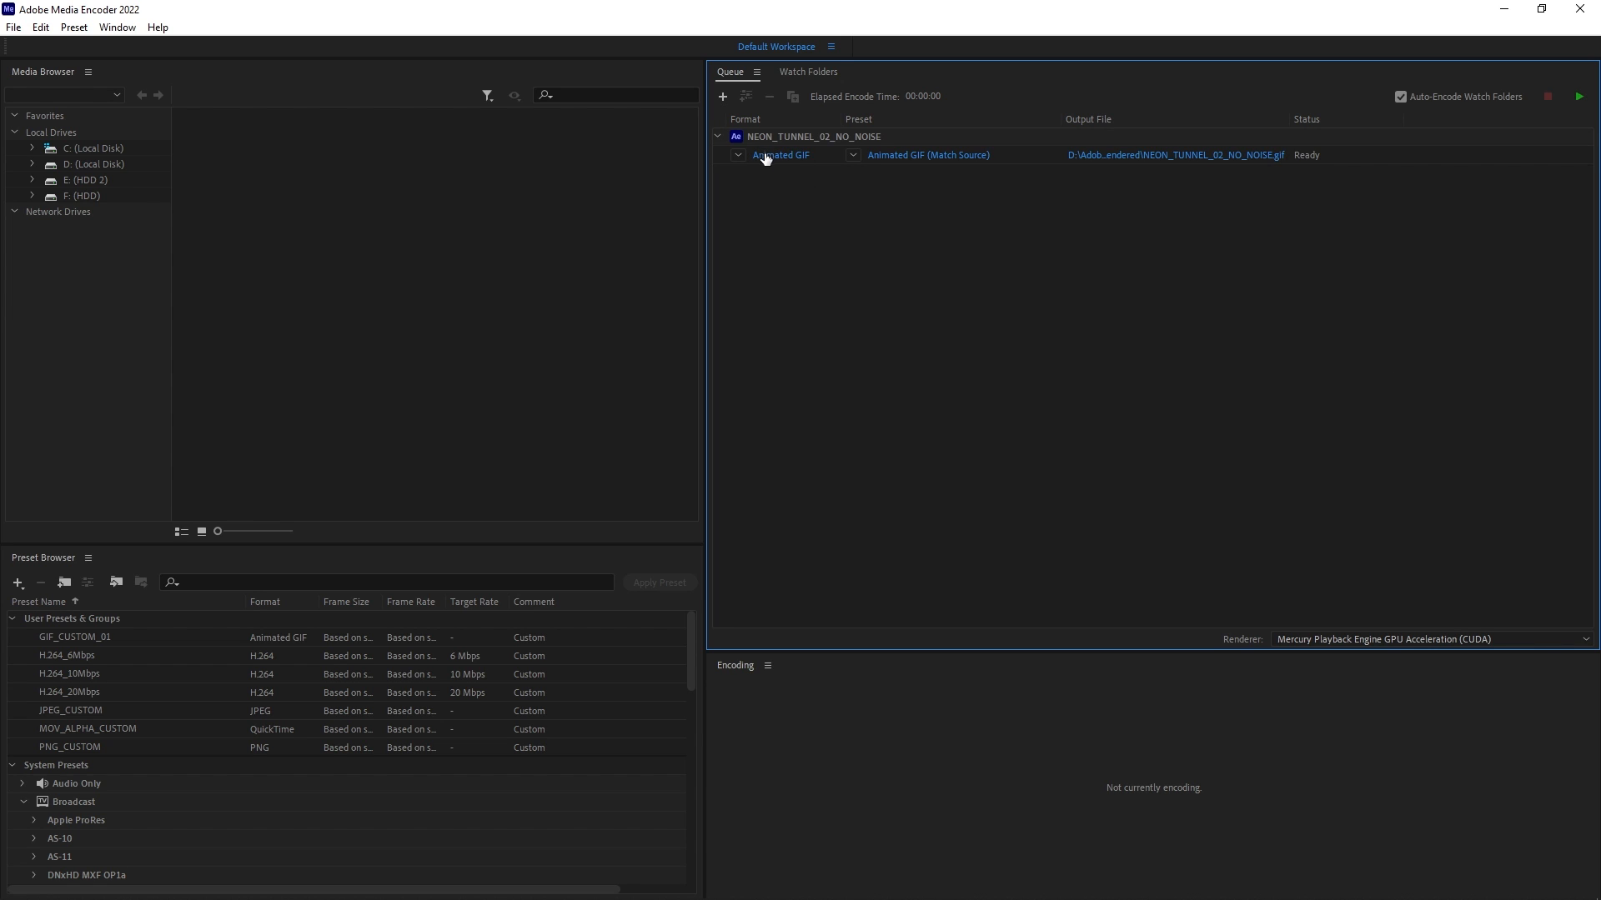
mouse_move(779, 155)
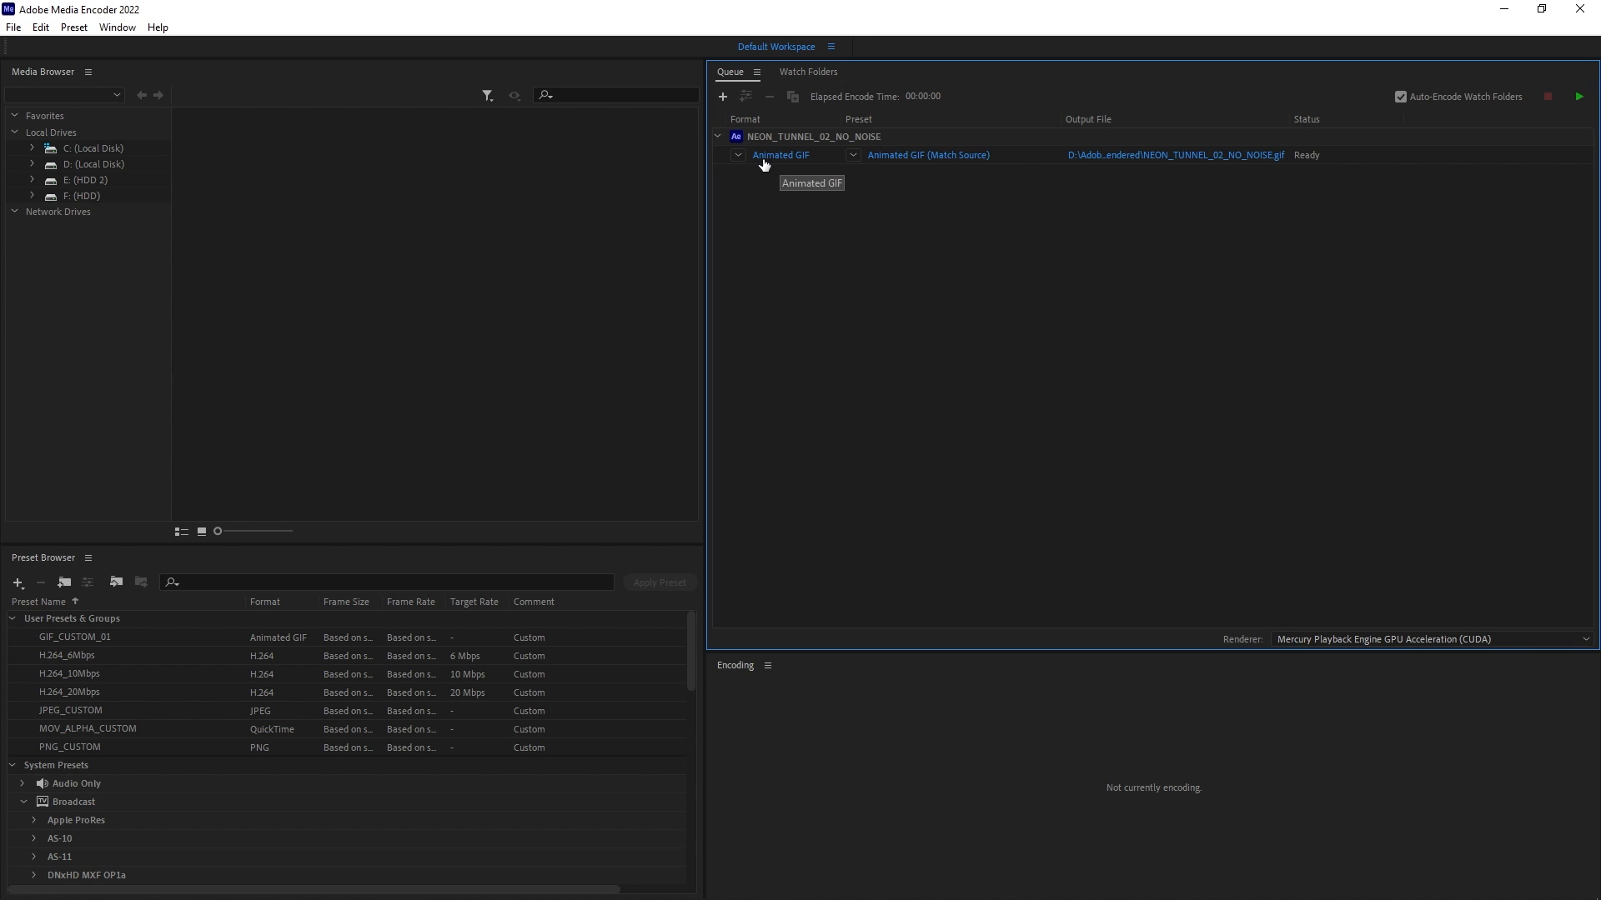
left_click(1577, 97)
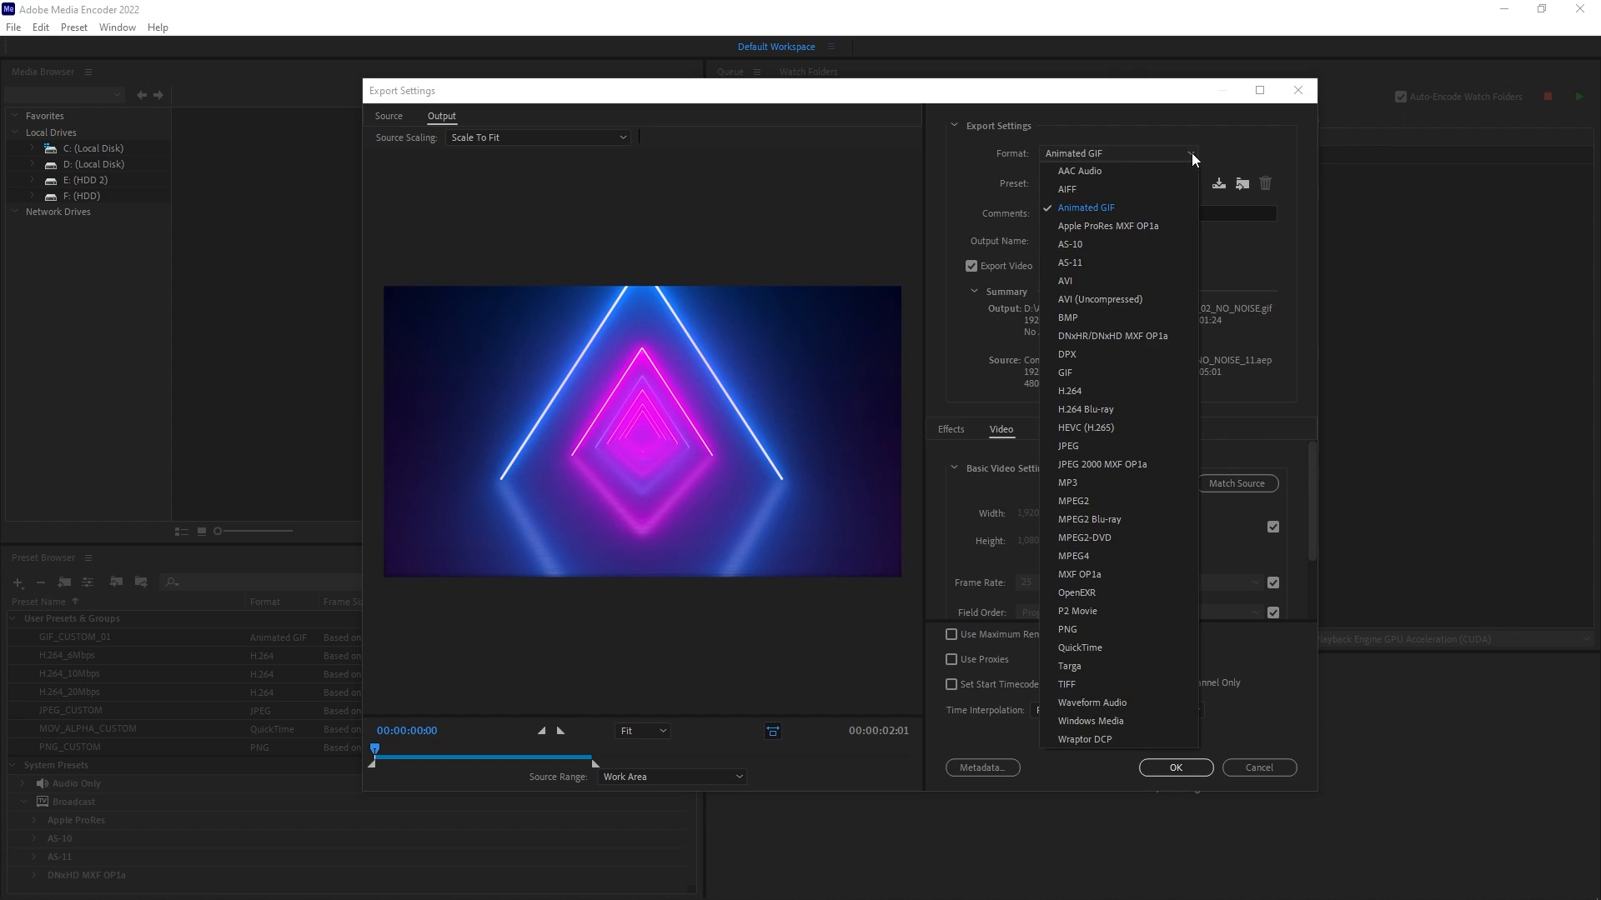
mouse_move(1121, 207)
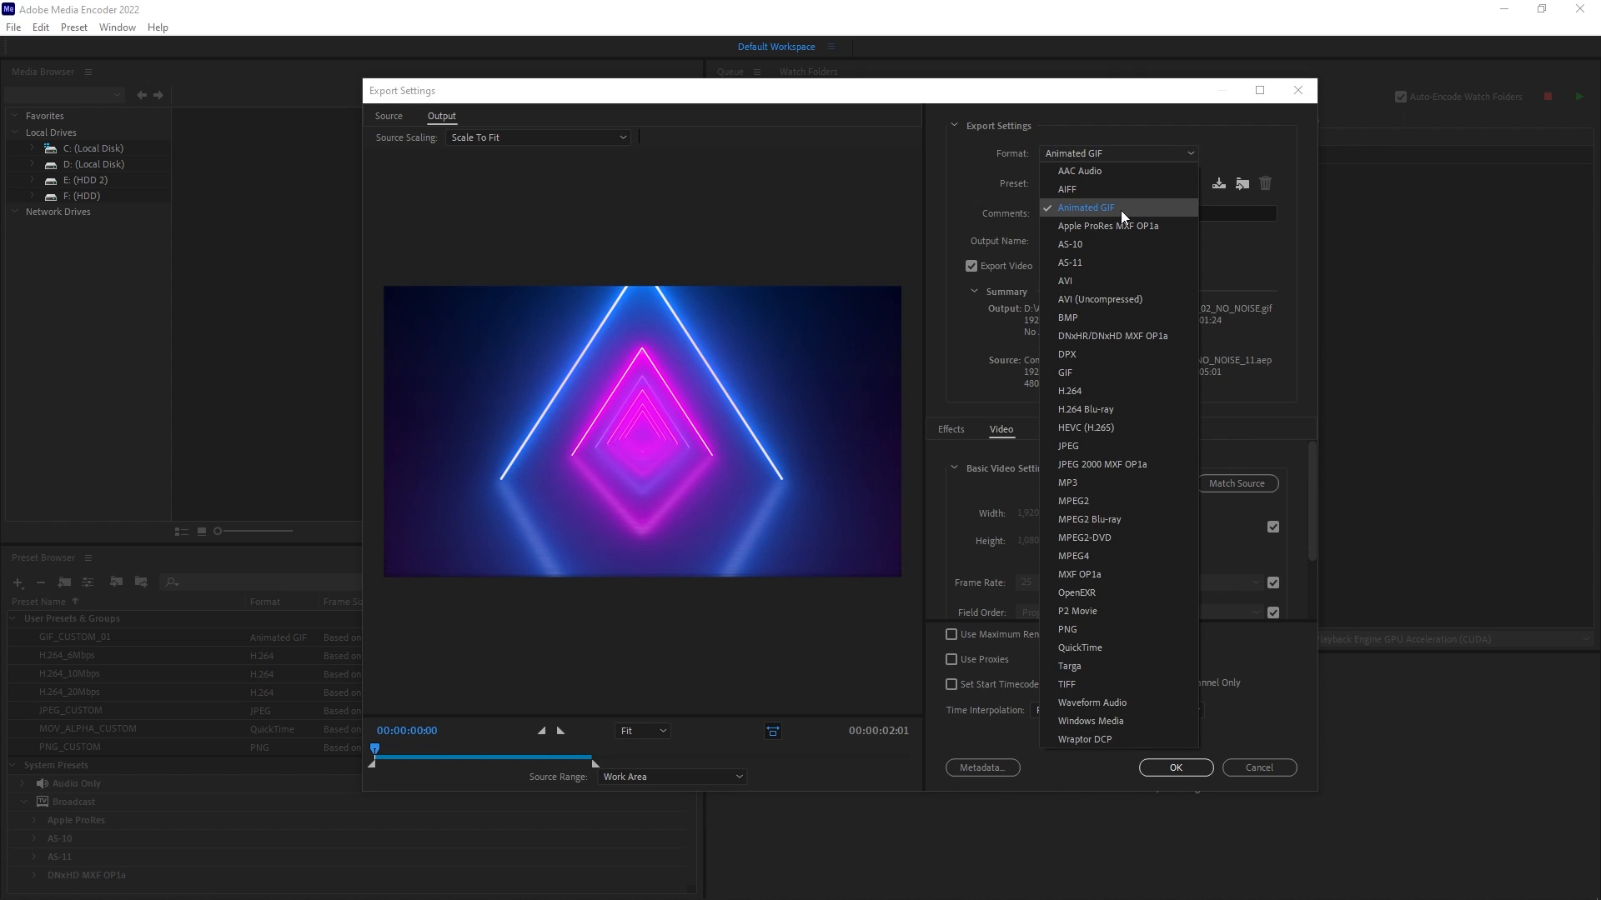
mouse_move(1092, 372)
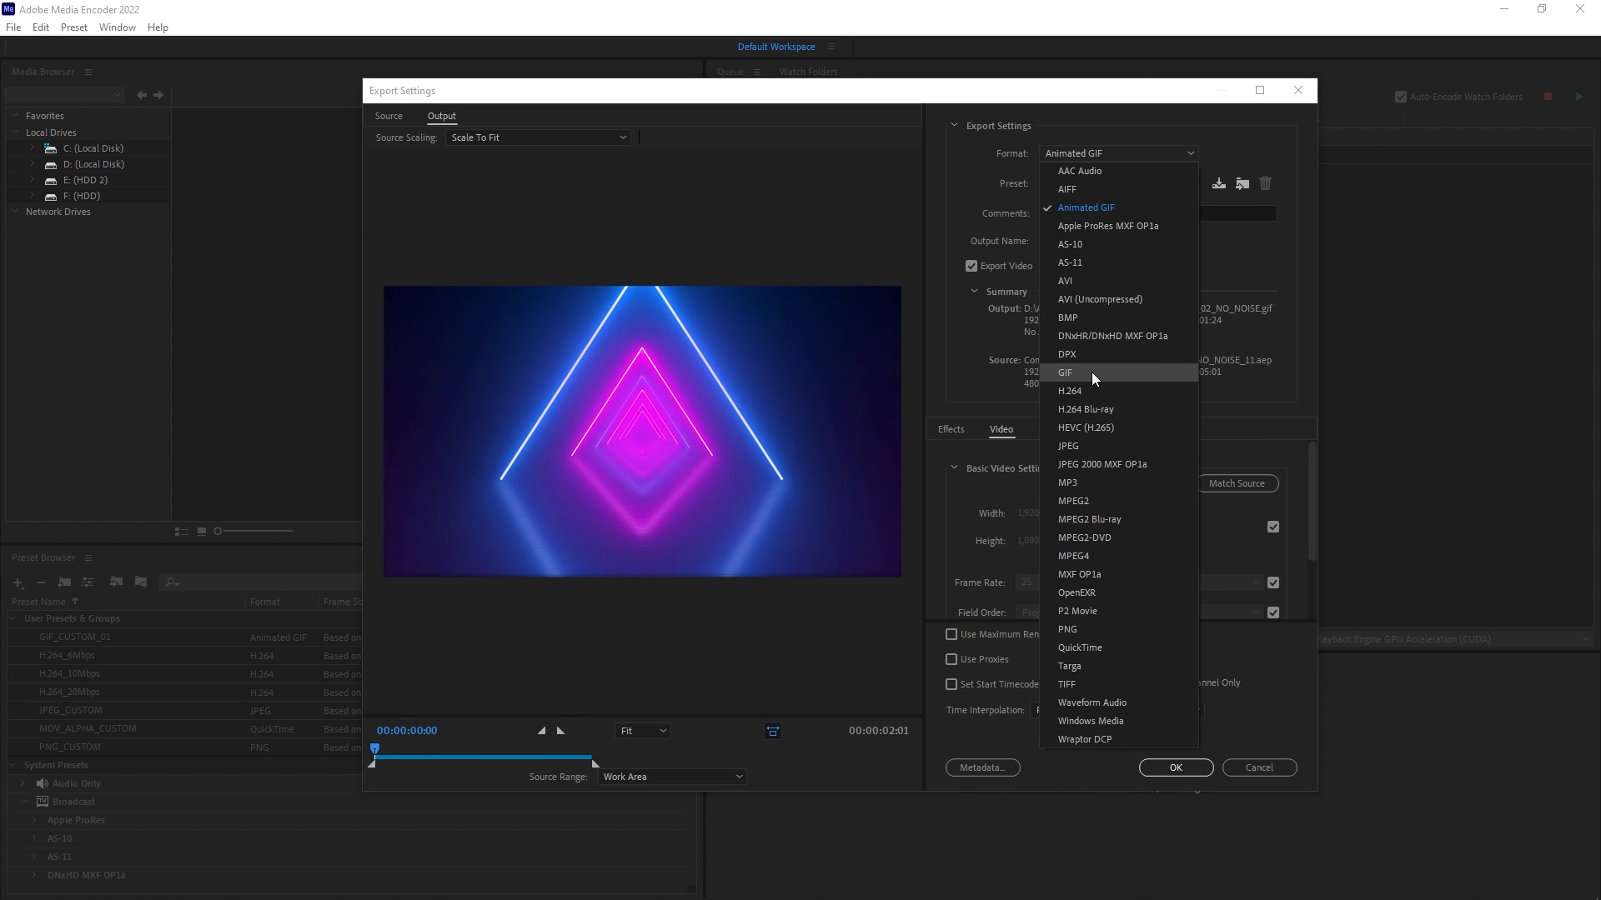
mouse_move(1086, 207)
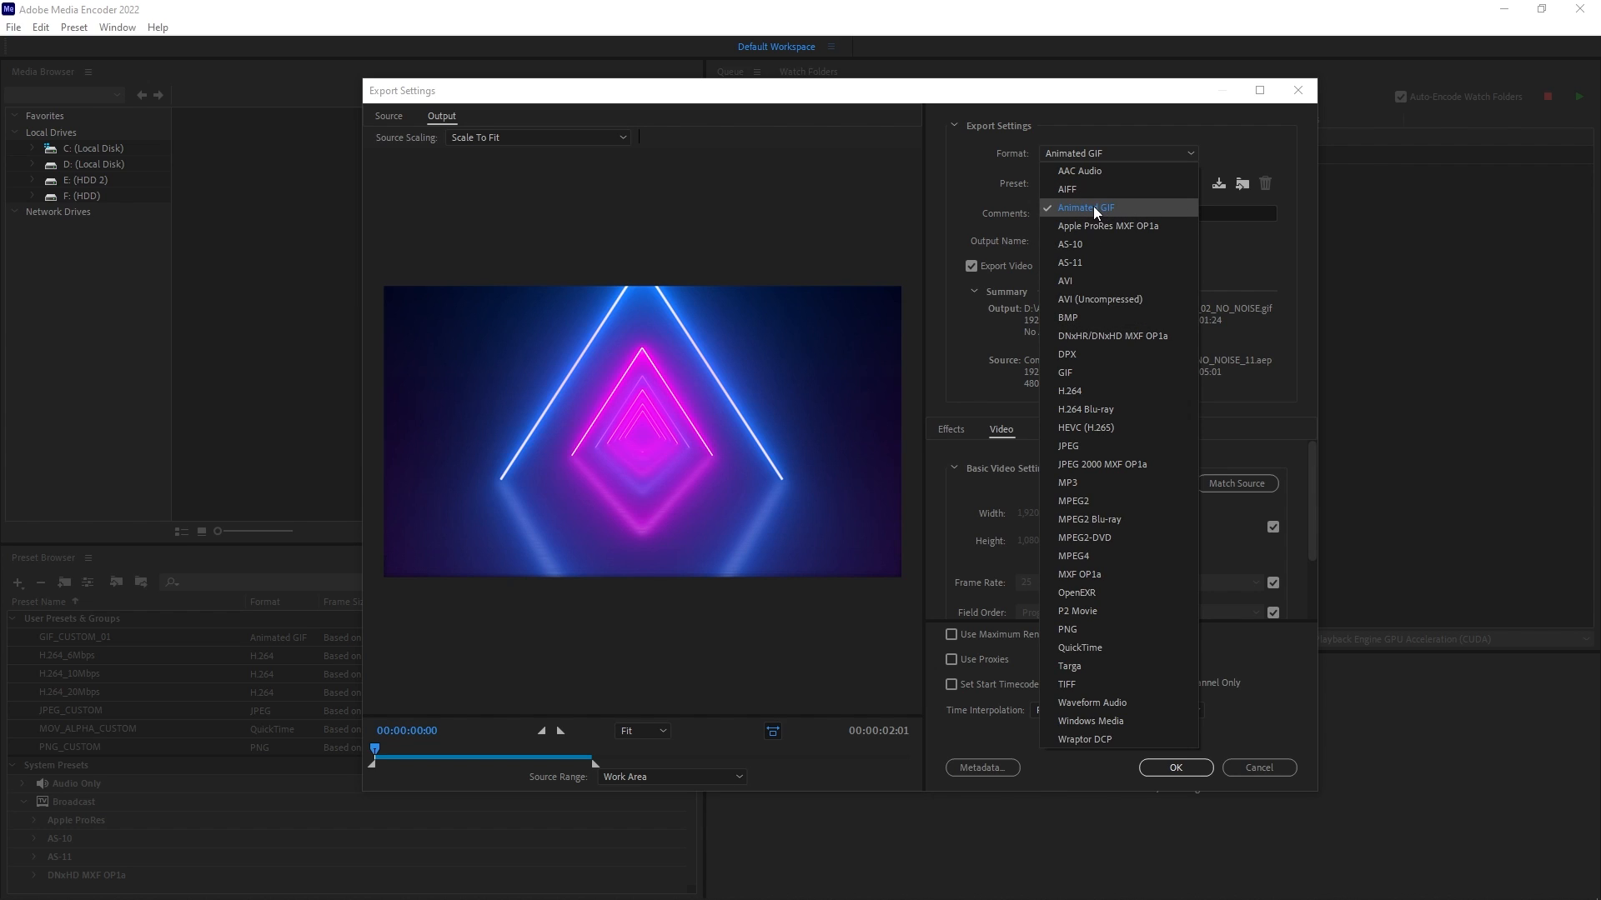
Keep Animated GIF as the export format, 1920x1080 at 25 fps with no audio.
left_click(1084, 207)
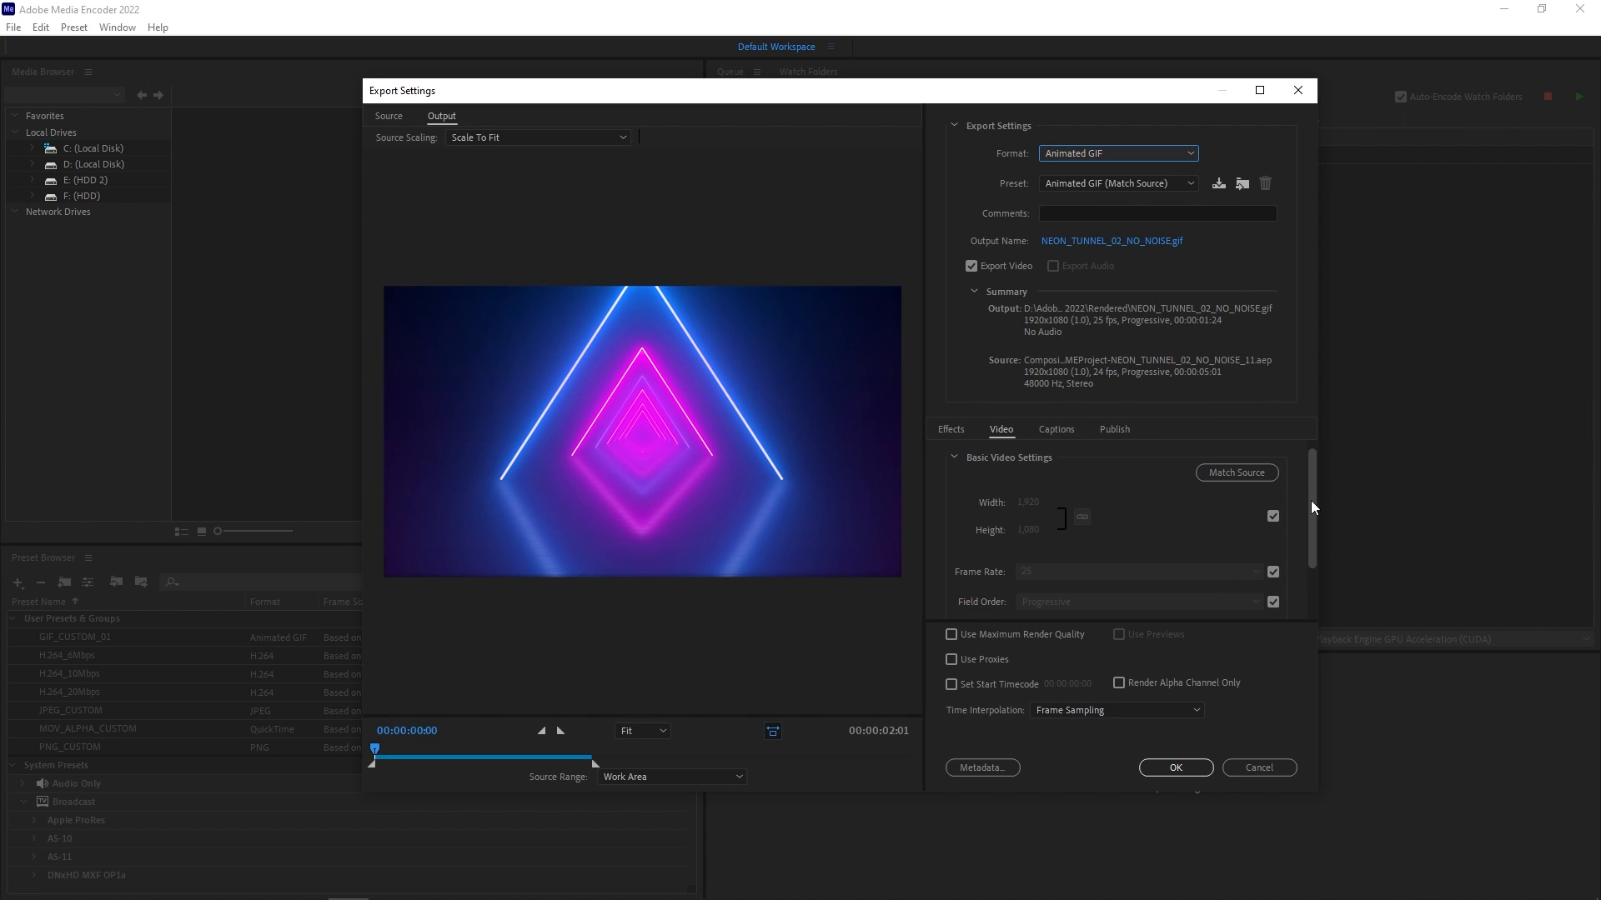
Review the video settings, confirm them and start encoding the queued GIF.
scroll("down", 3)
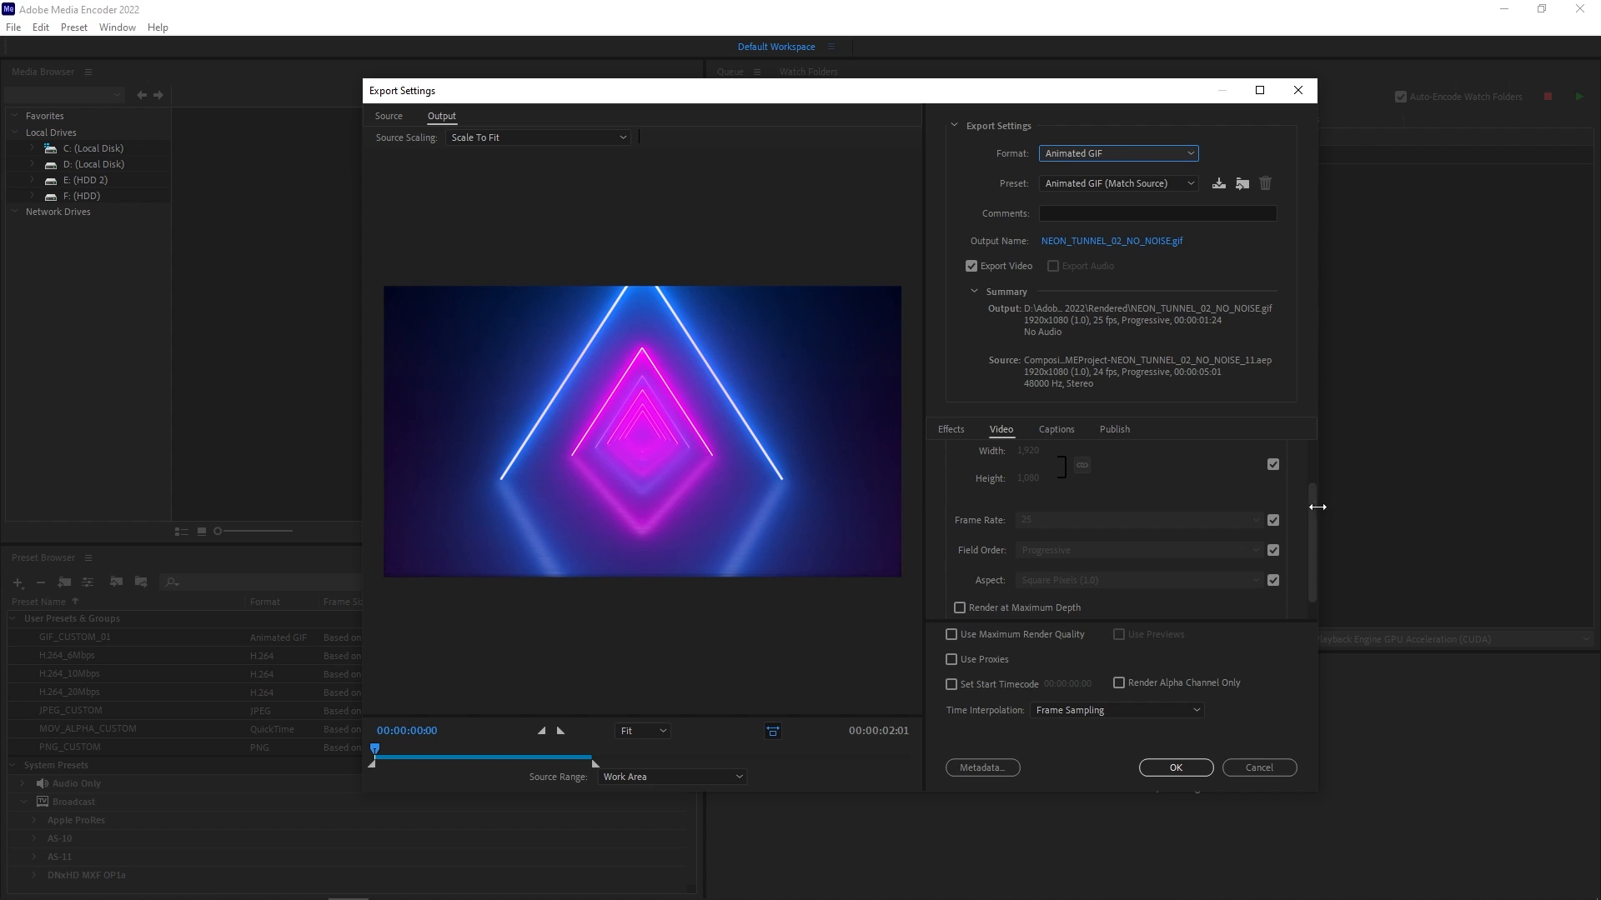
scroll("down", 3)
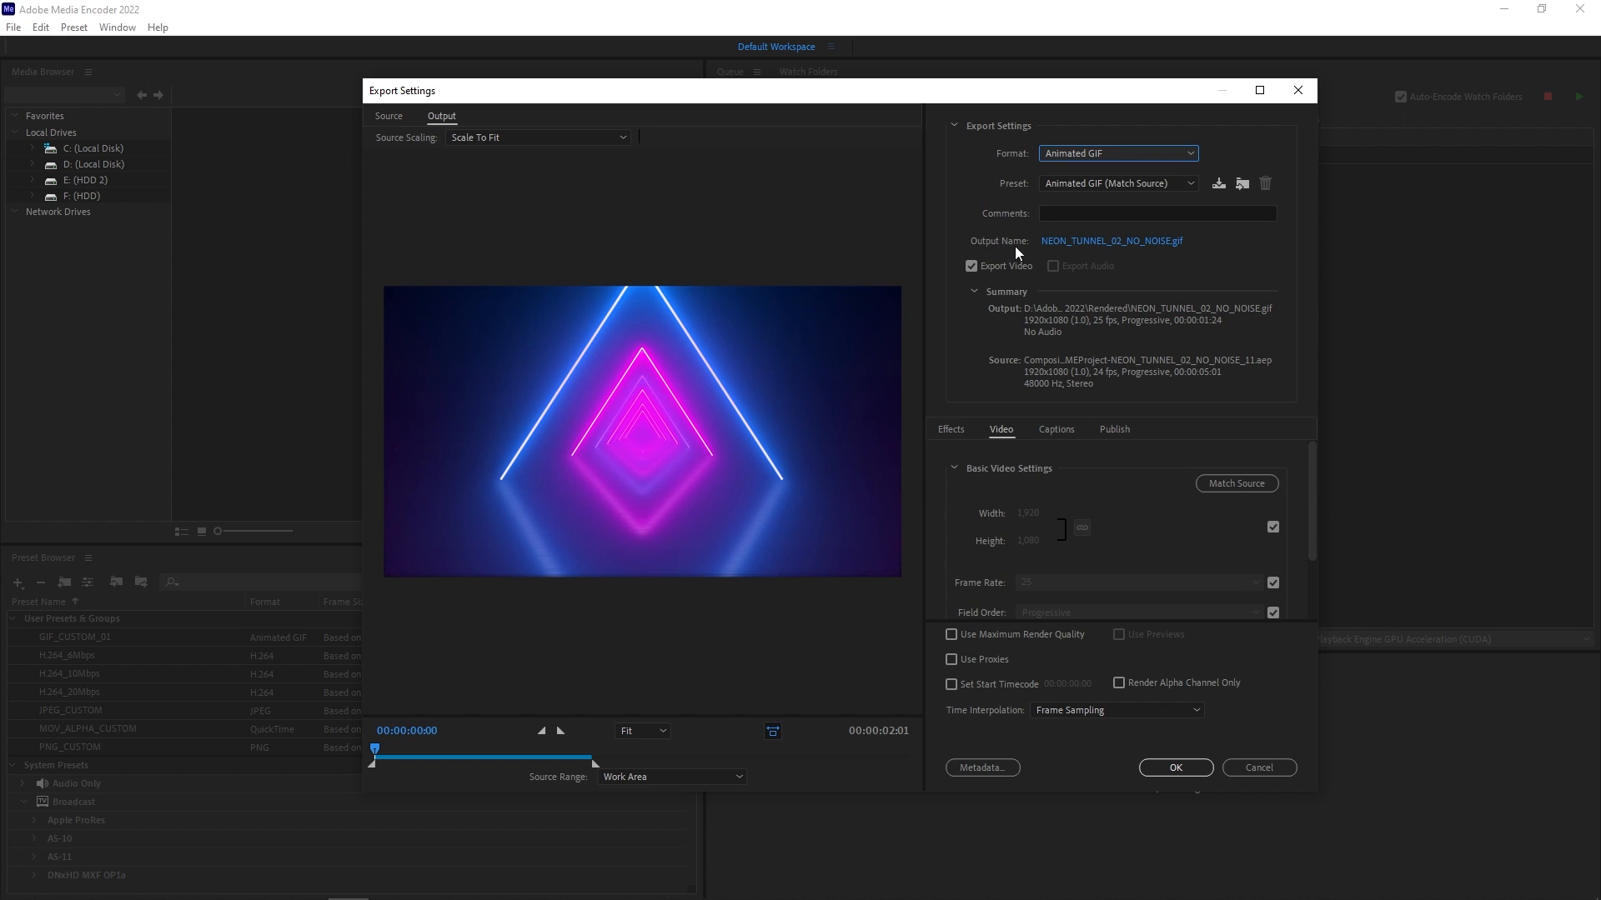
mouse_move(1102, 255)
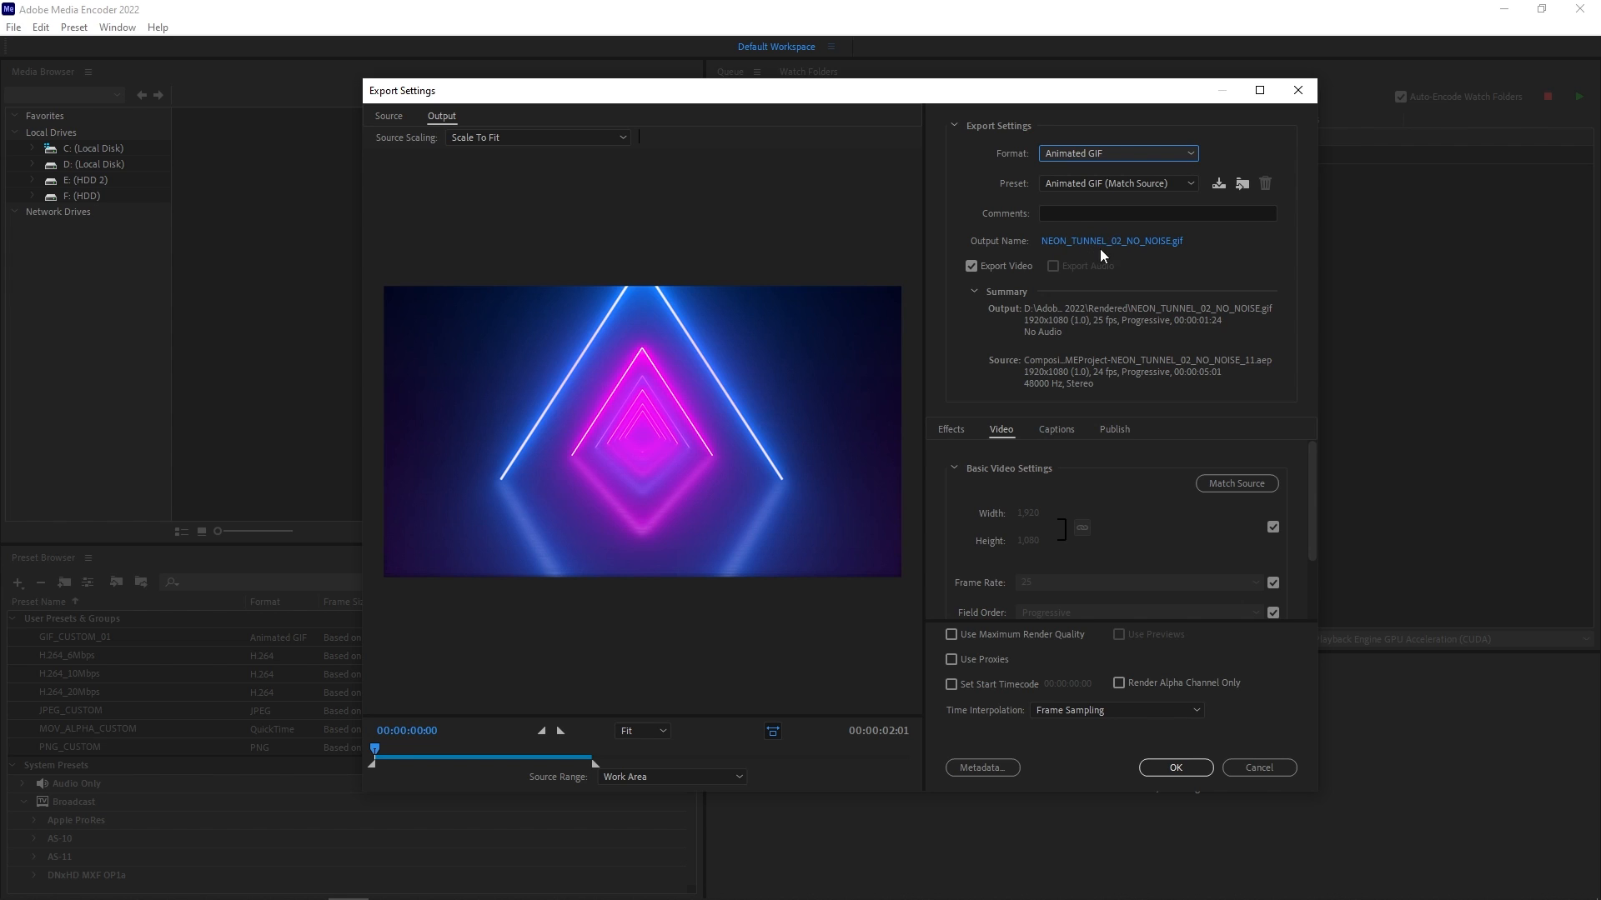
scroll("down", 3)
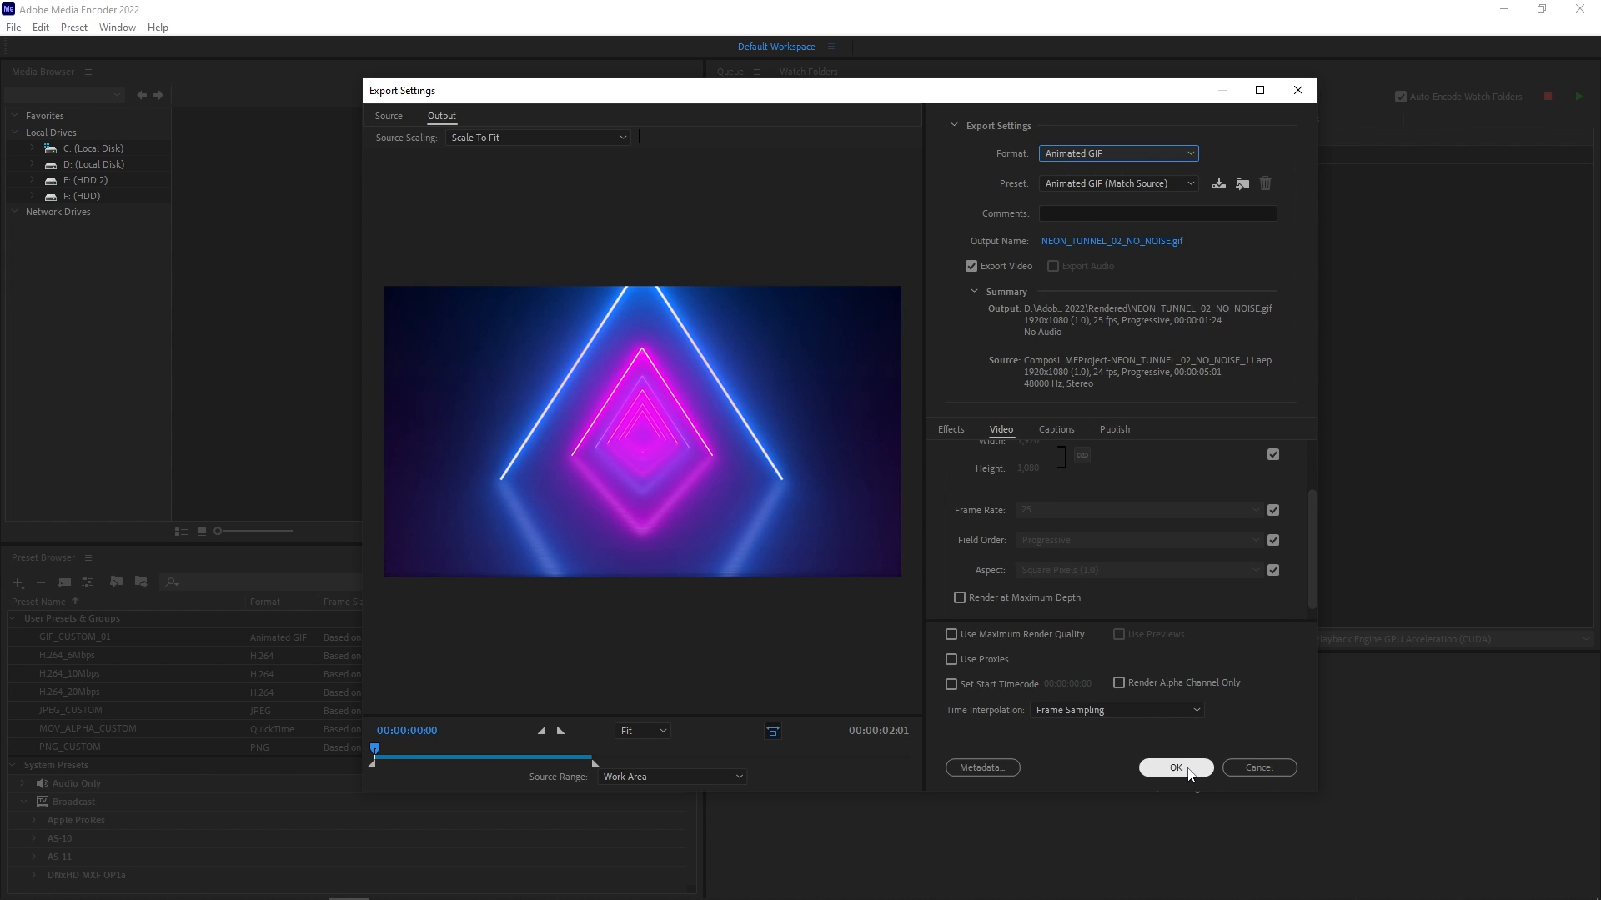
left_click(1174, 767)
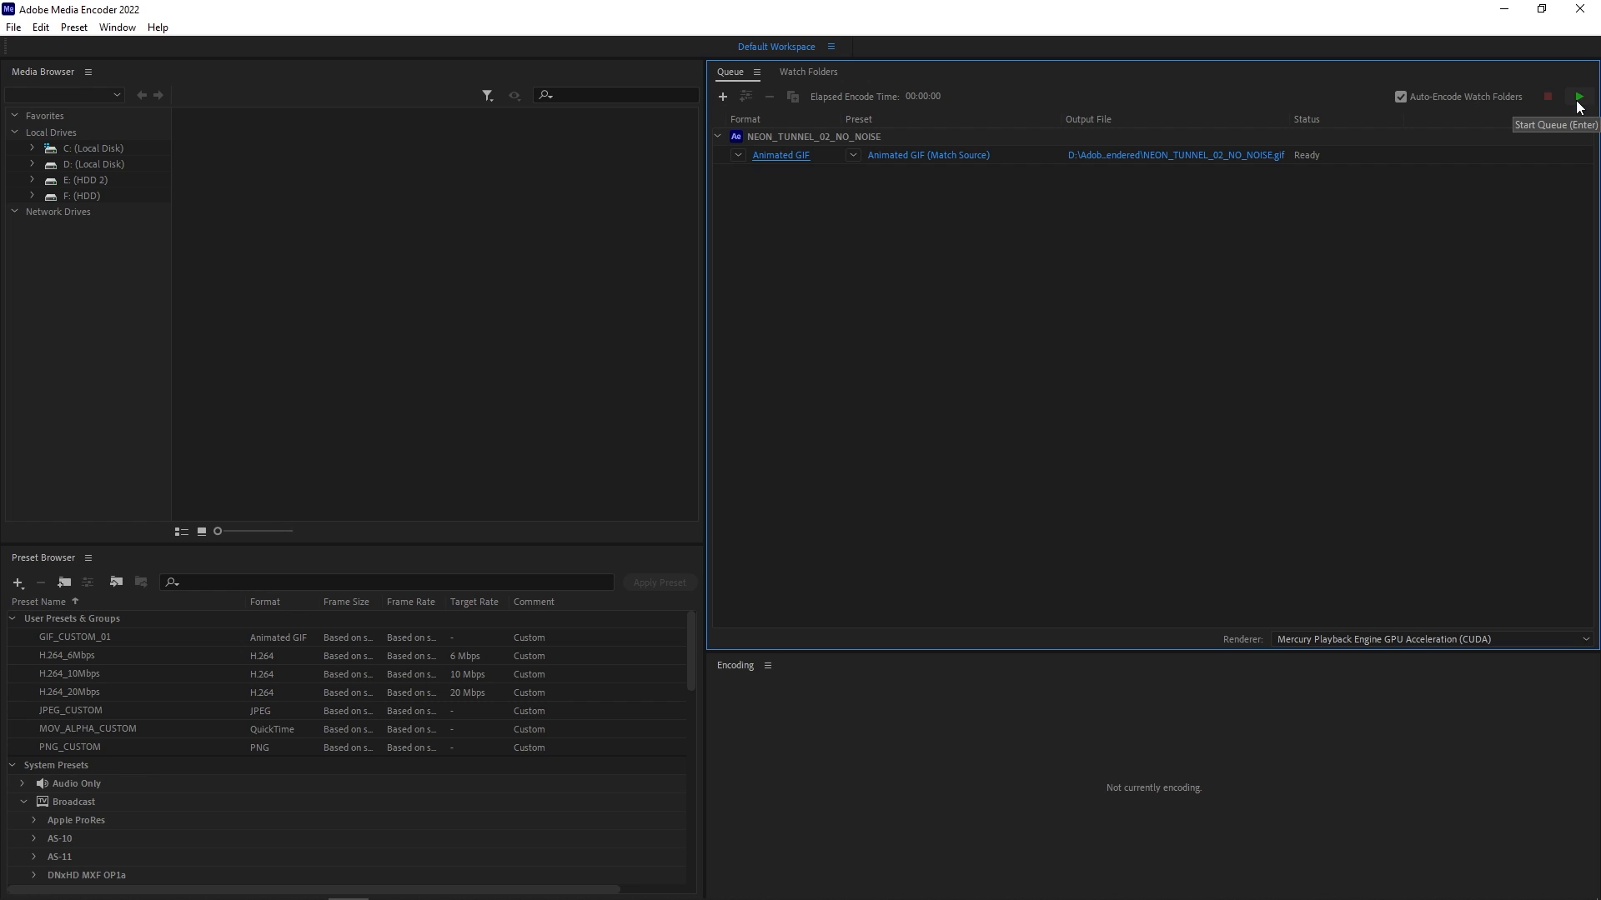
left_click(1577, 96)
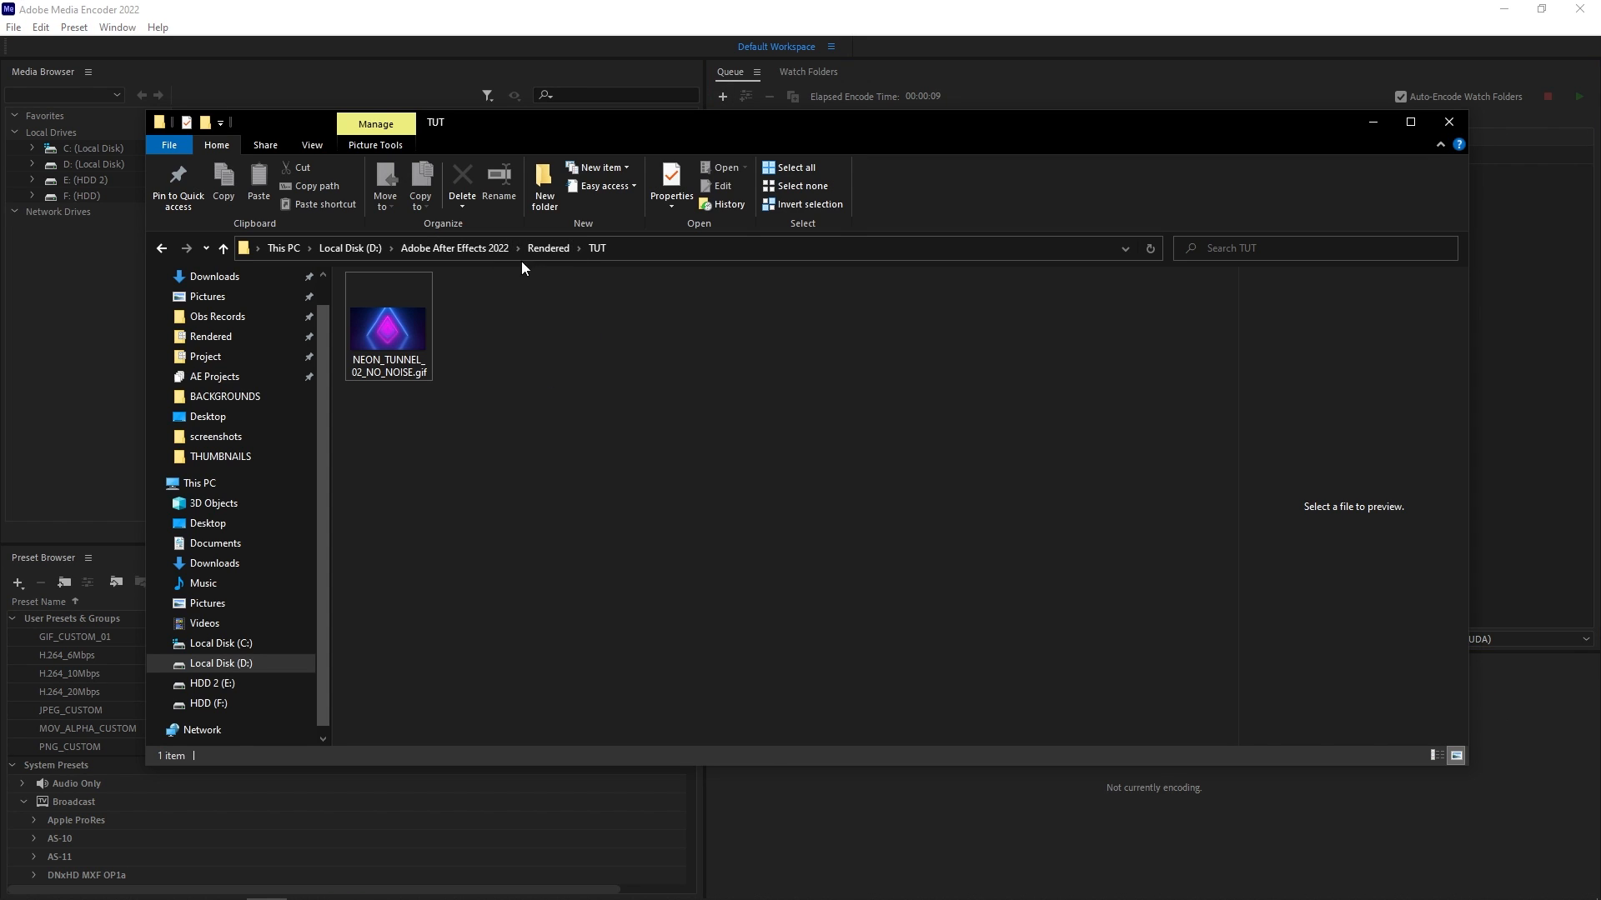
View the rendered NEON_TUNNEL_02_NO_NOISE.gif from File Explorer in Photos.
left_click(388, 327)
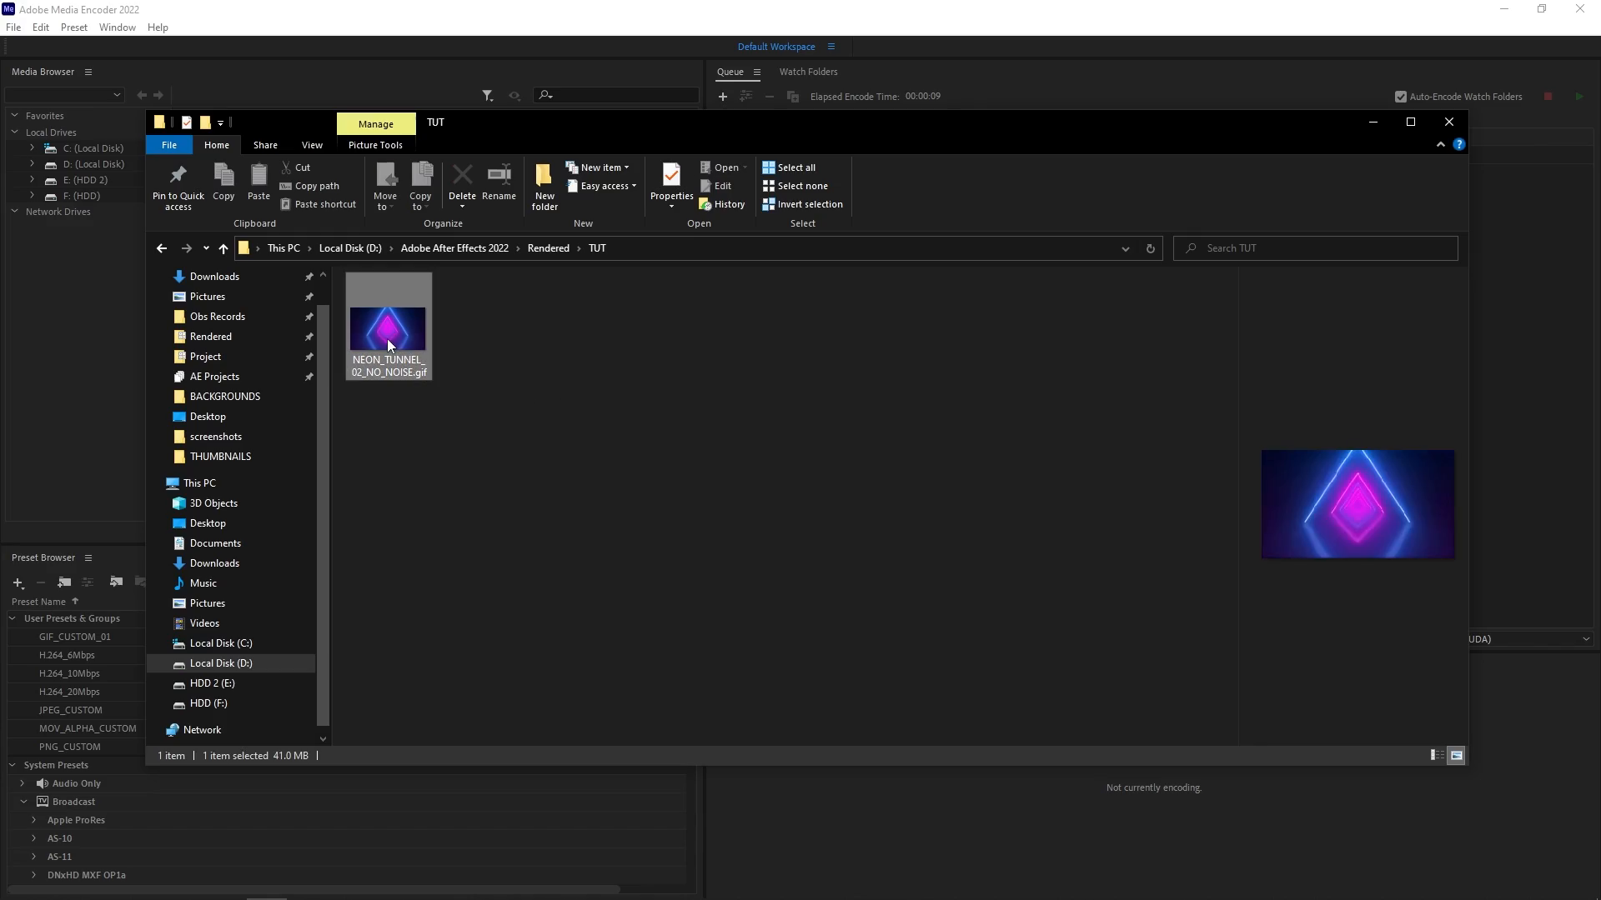
double_click(387, 327)
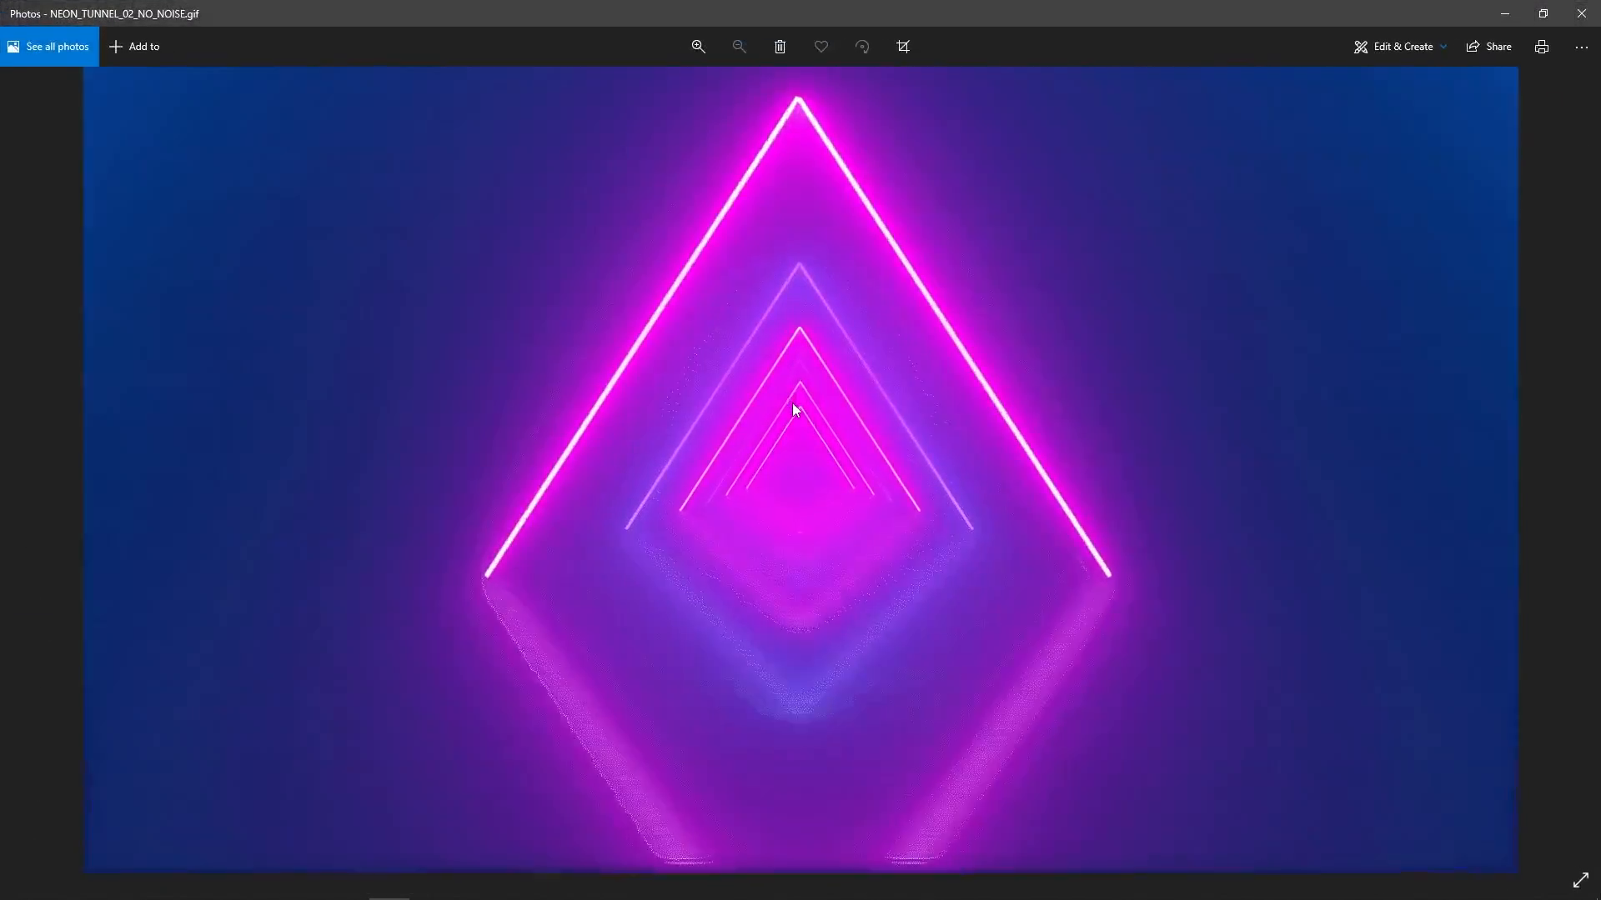